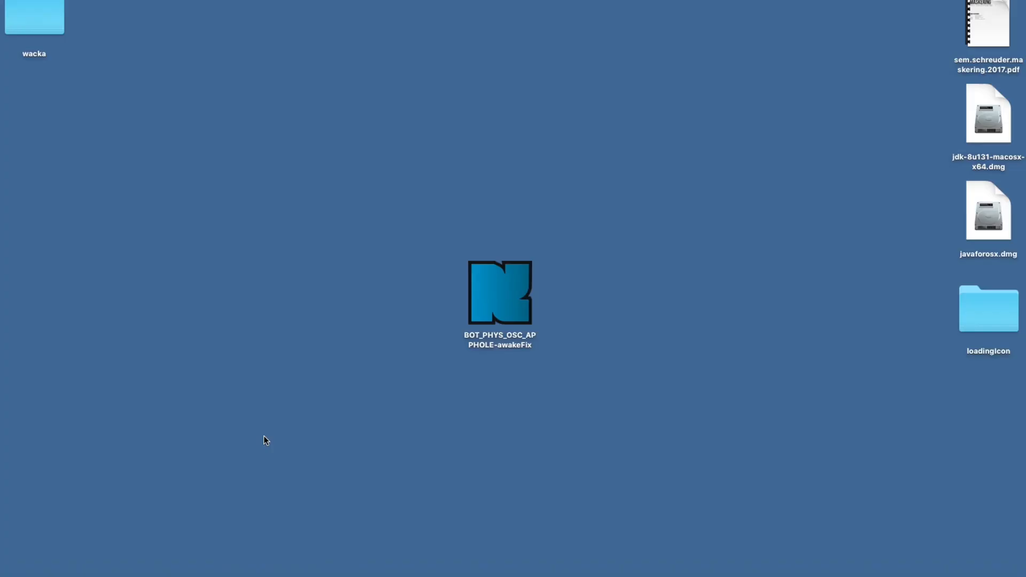
mouse_move(511, 60)
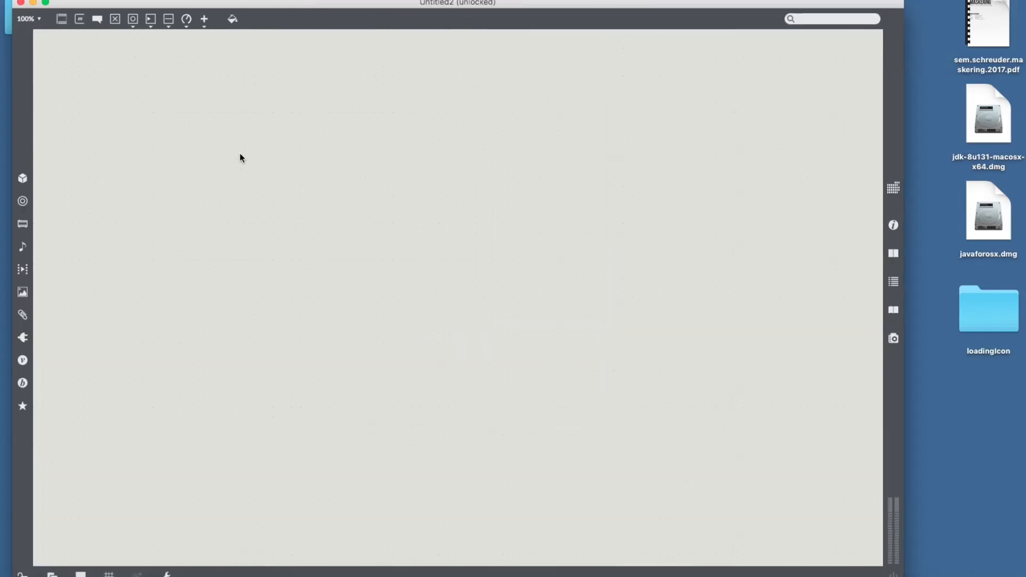
Create a jit.world hey object and an s prebang object in the new patch
text(jit.wrap)
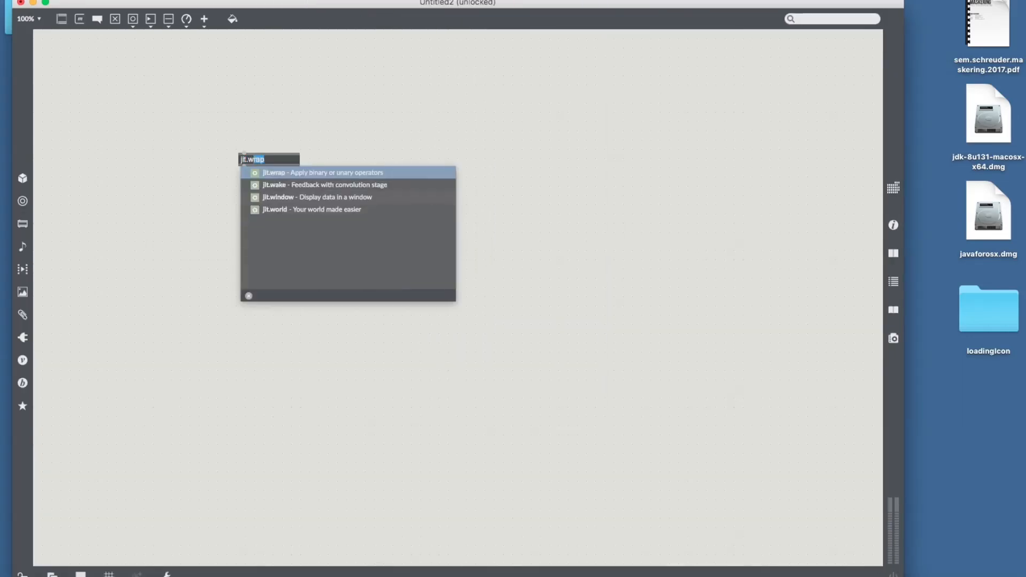
click(275, 209)
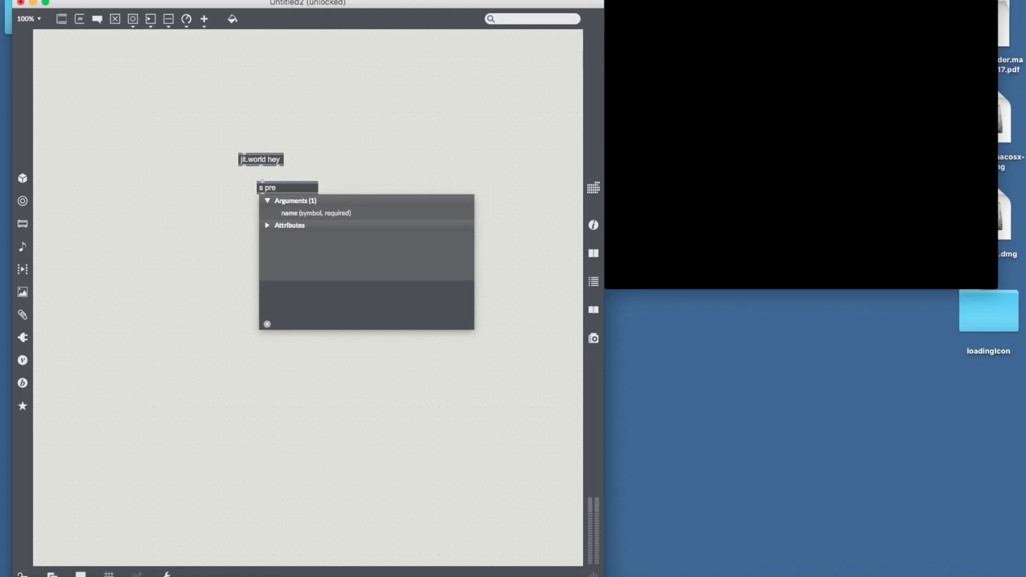
text(bang)
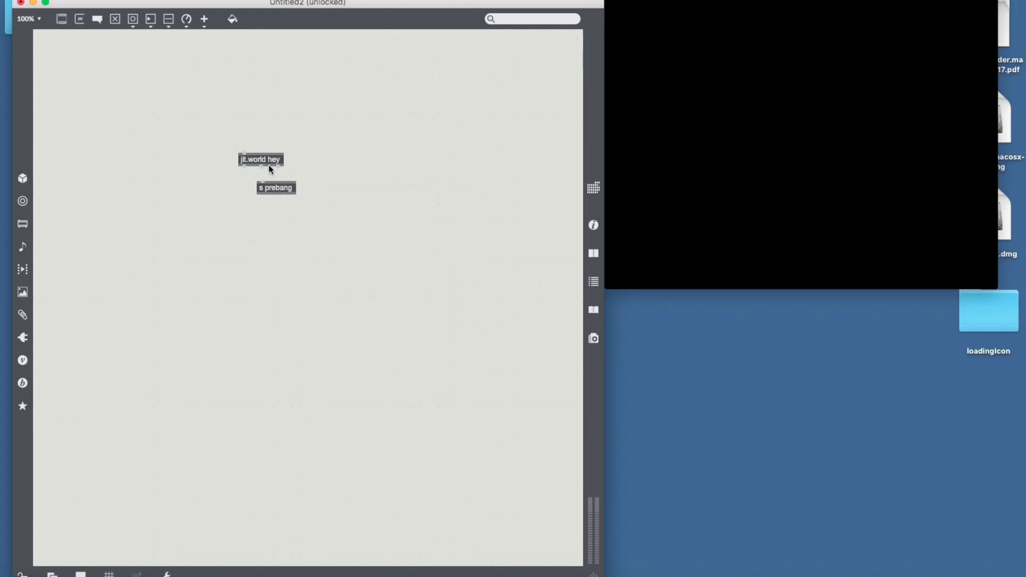
Wire a toggle into jit.world hey and add a key object to drive it
drag(275, 188, 274, 185)
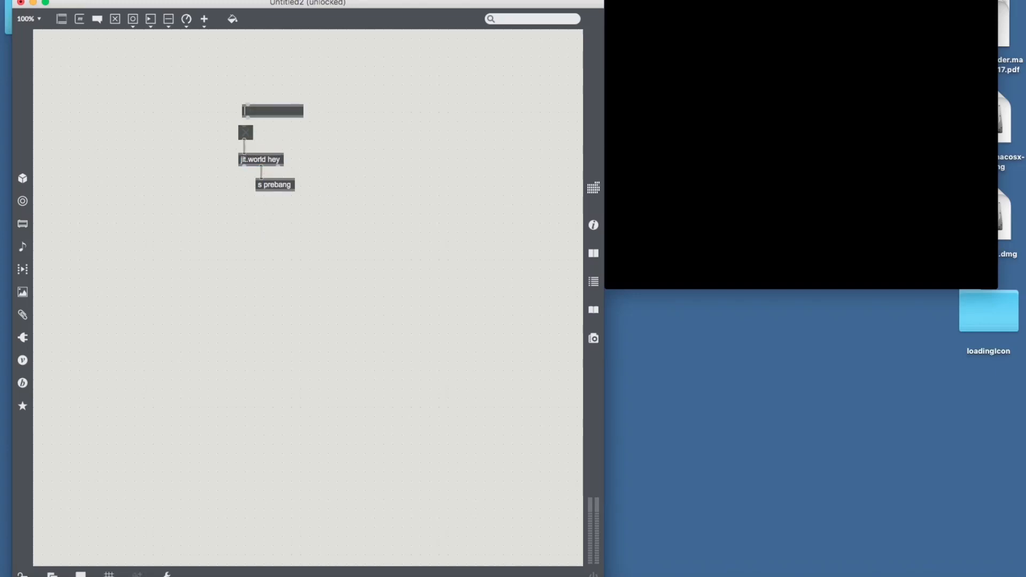
text(key)
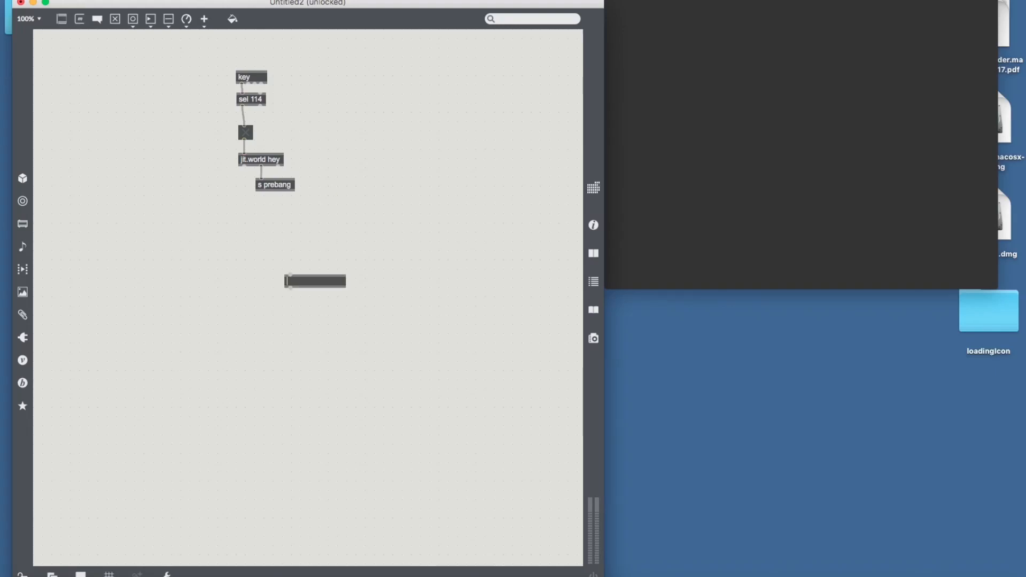
text(jit.gl.graph)
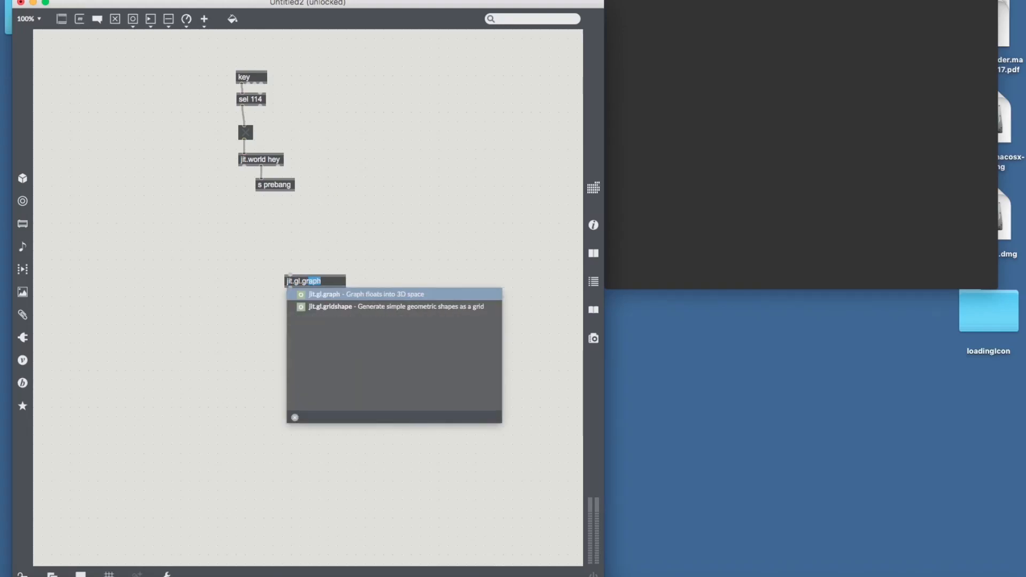
click(396, 307)
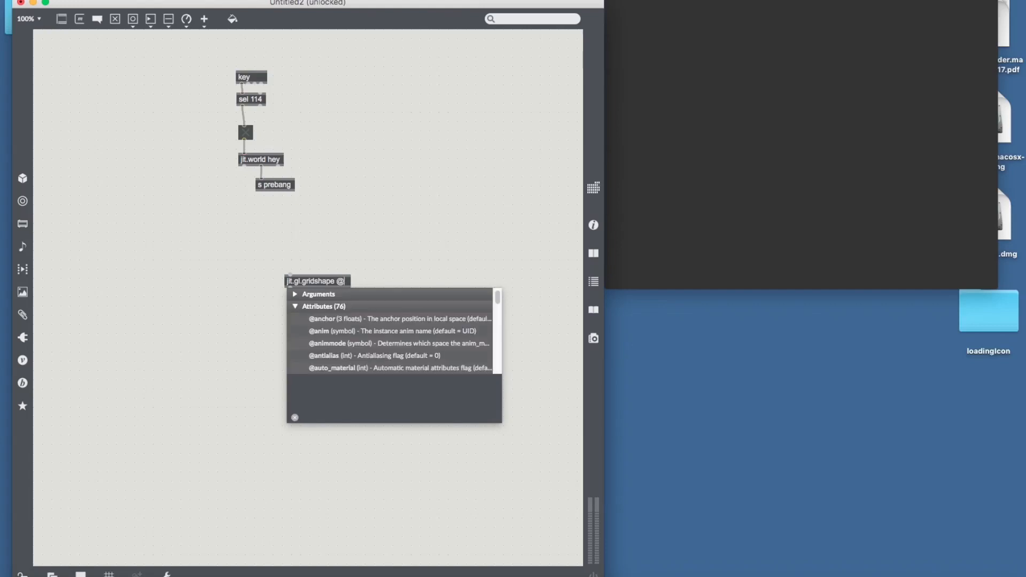
text(scale .5 .5 .5)
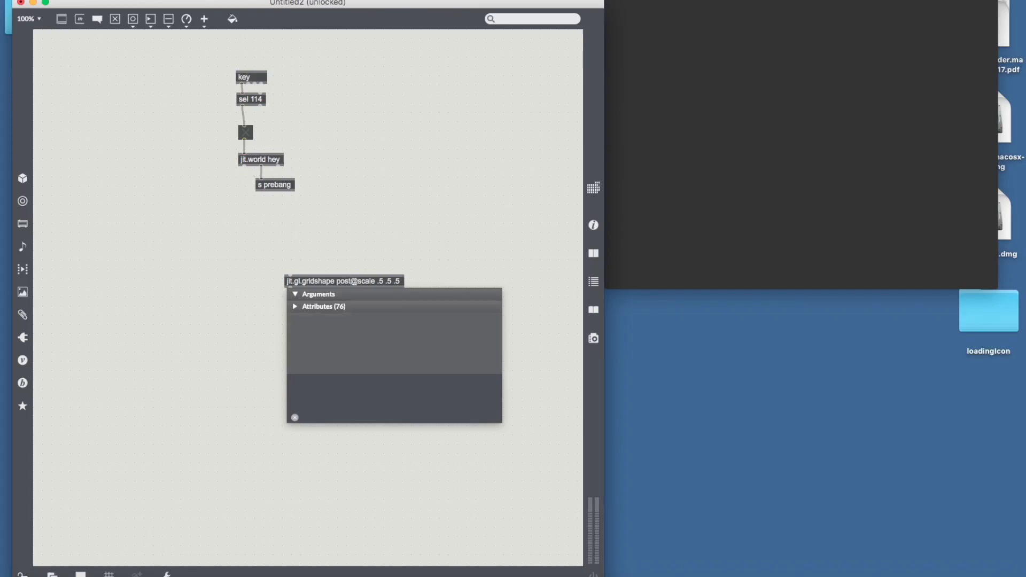
click(295, 307)
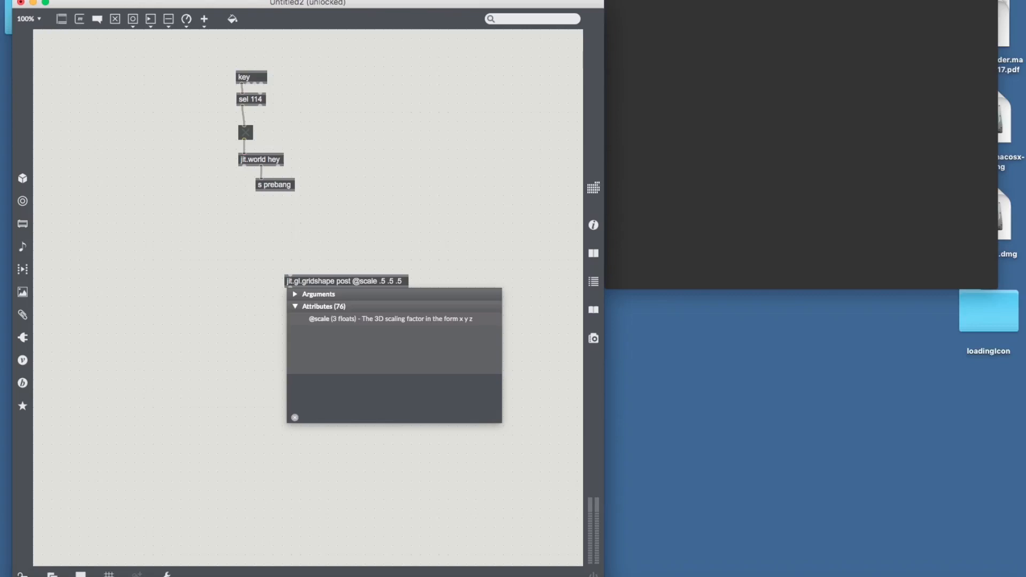
click(316, 325)
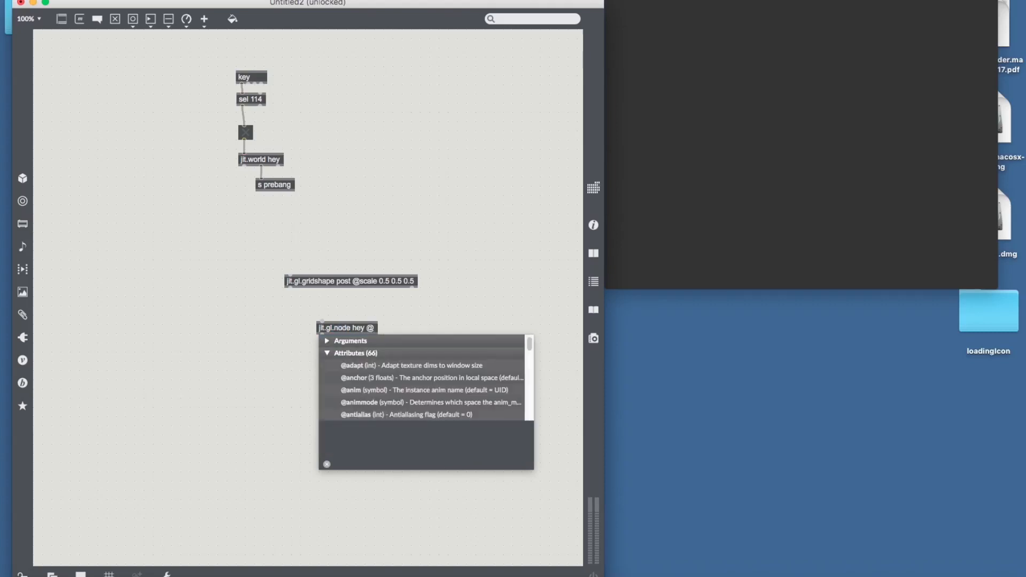
text(name post)
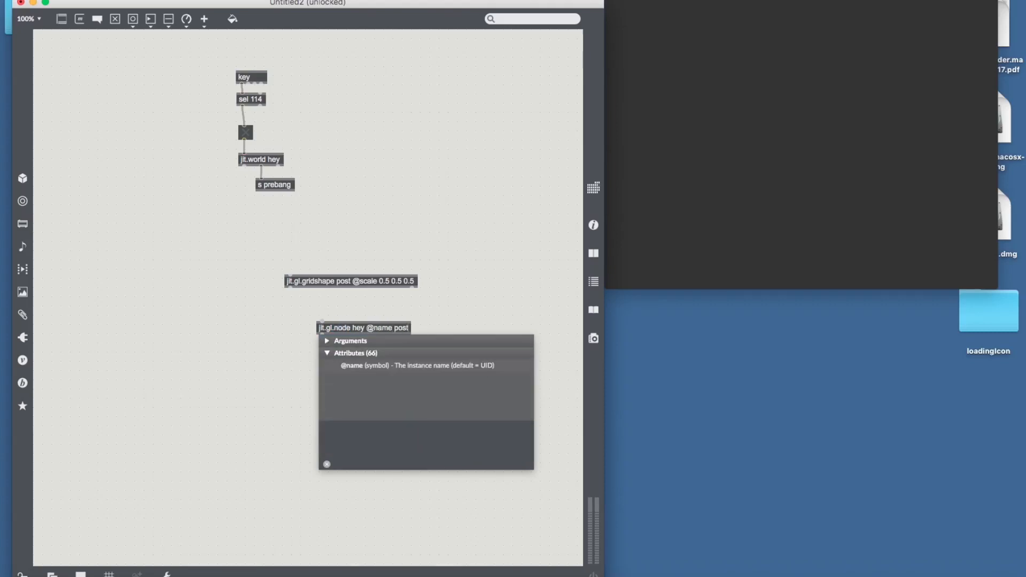
text(@capture 1)
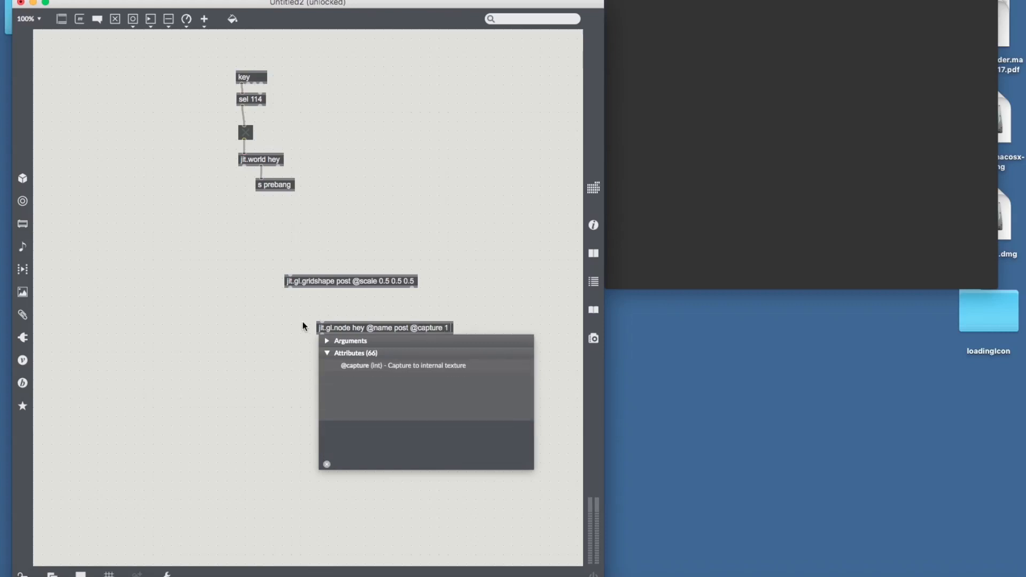
drag(382, 327, 345, 327)
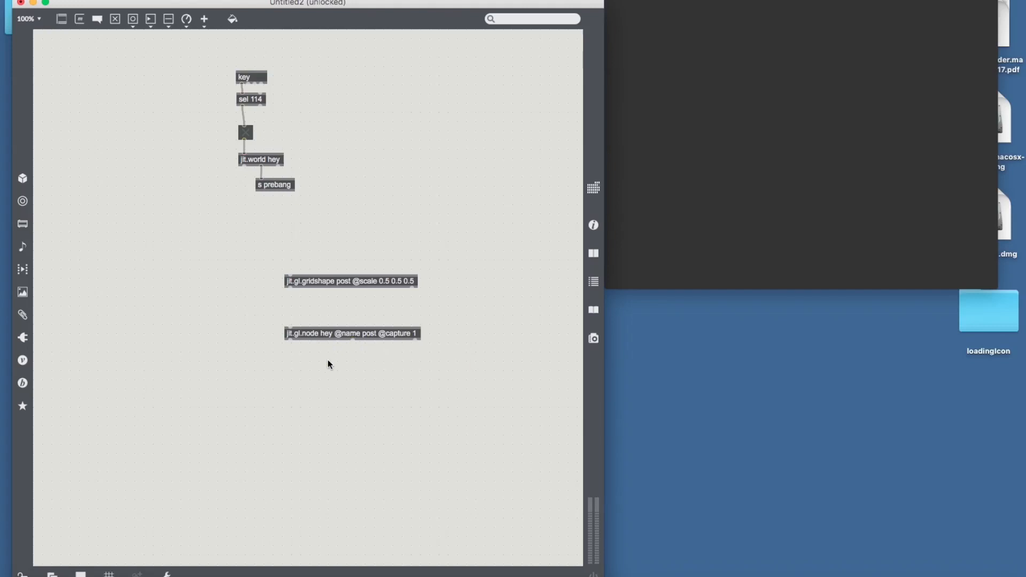
Add a jit.pwindow below jit.gl.node to preview the captured grey sphere
click(331, 365)
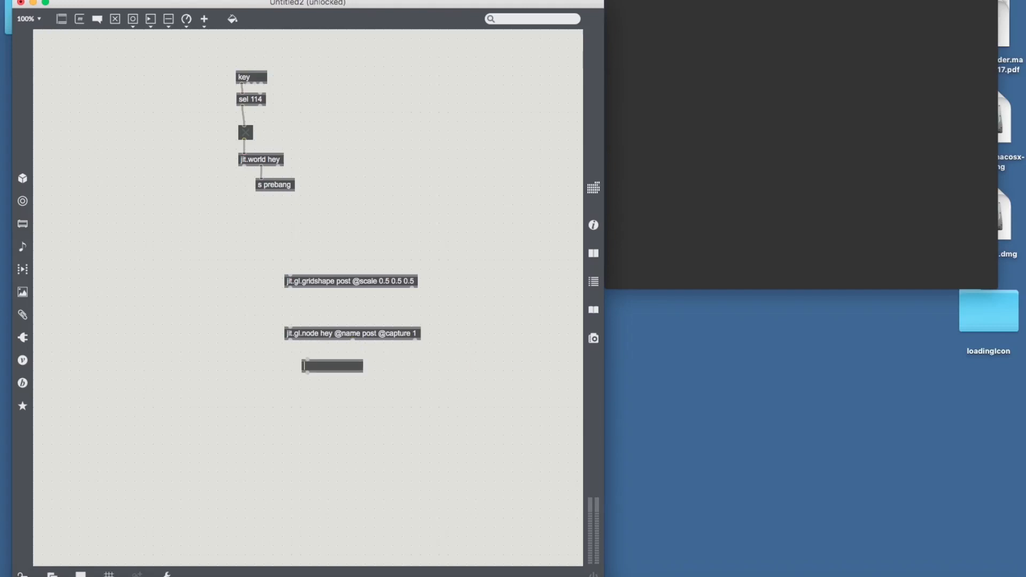
text(jit.pwindow)
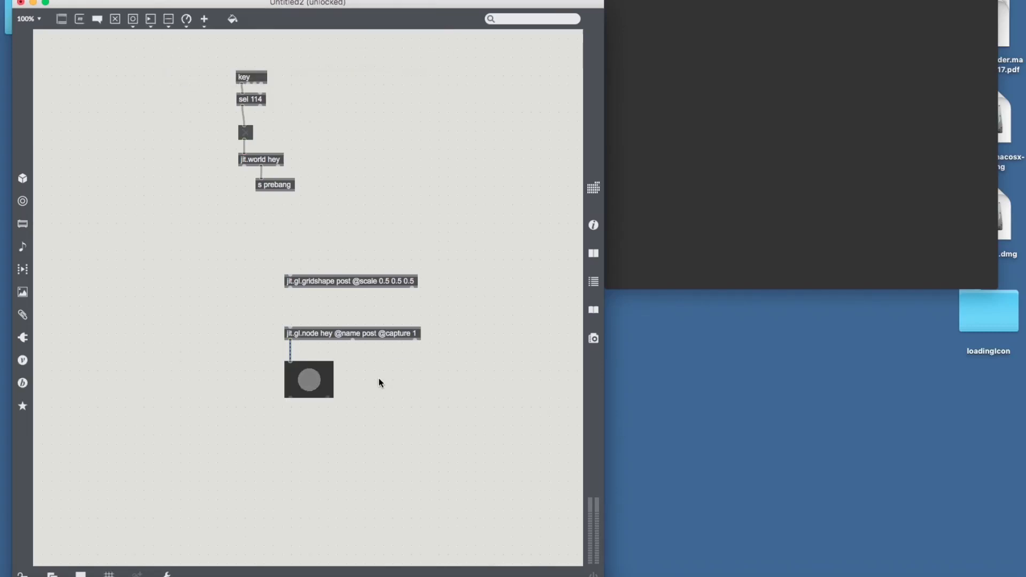
click(309, 379)
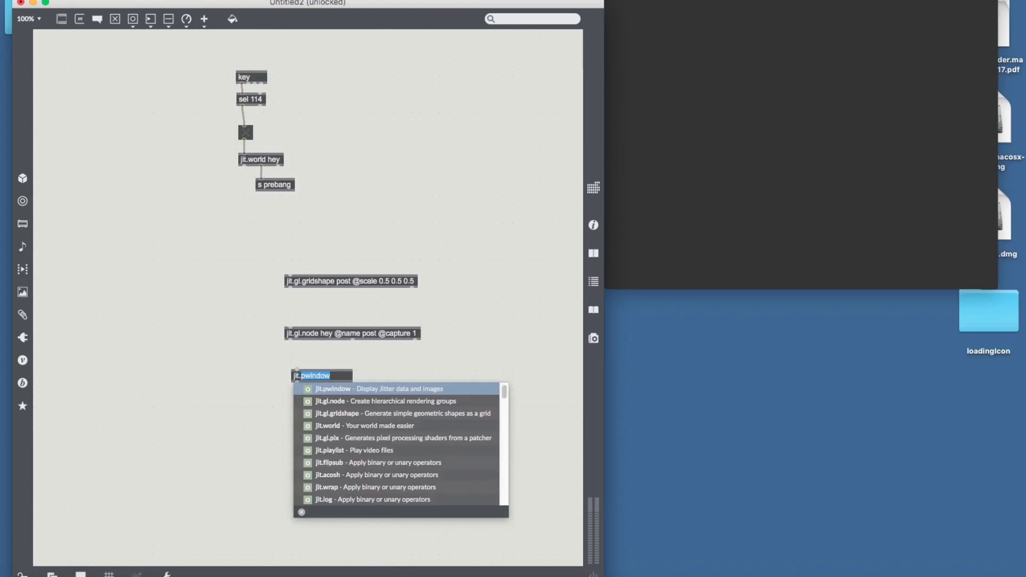
text(jit.pix)
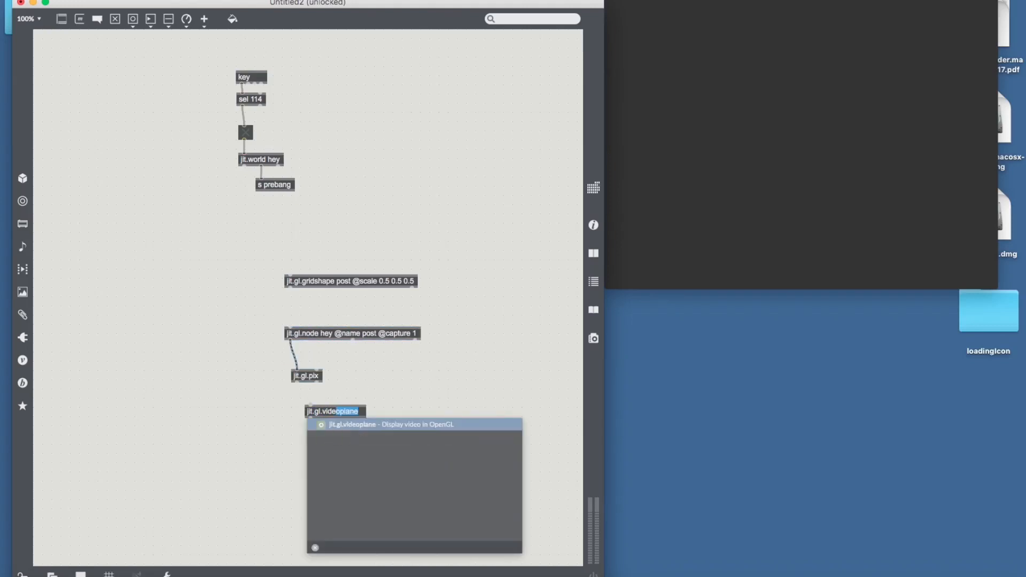
text(hey @)
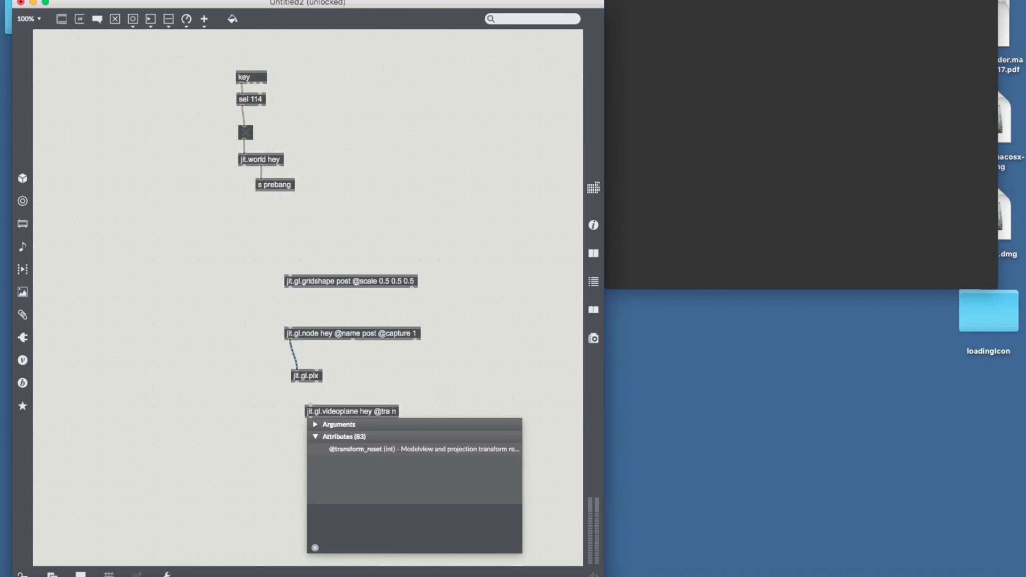
text(transform_reset)
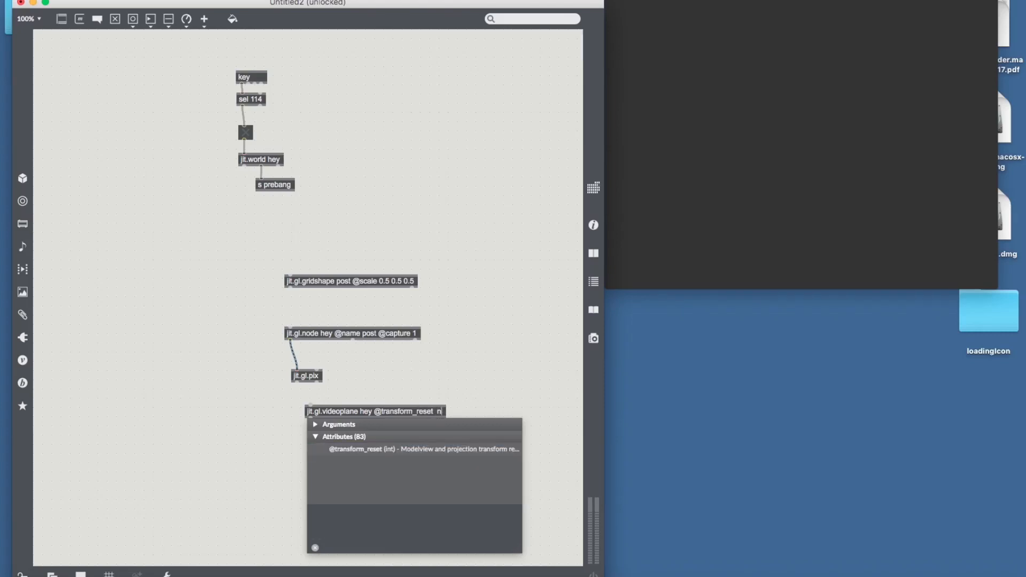
key(backspace)
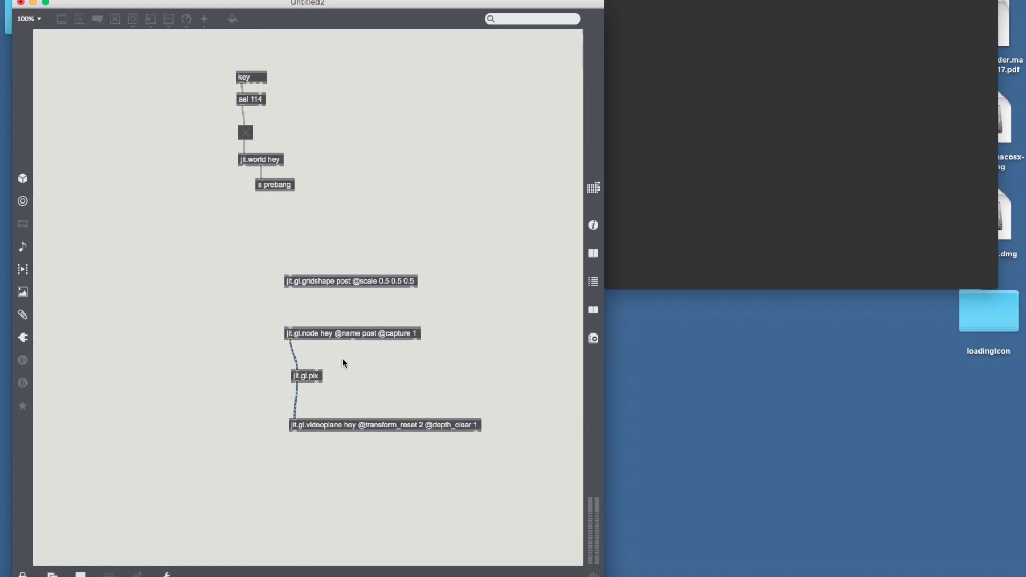
mouse_move(301, 309)
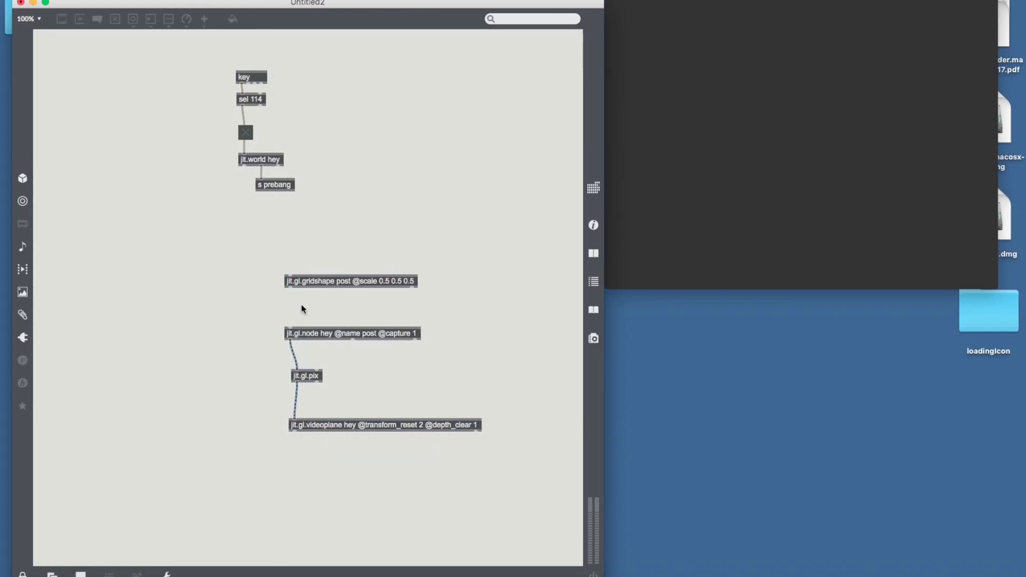
Turn rendering on so the grey sphere appears and nudge jit.gl.pix into alignment
click(245, 133)
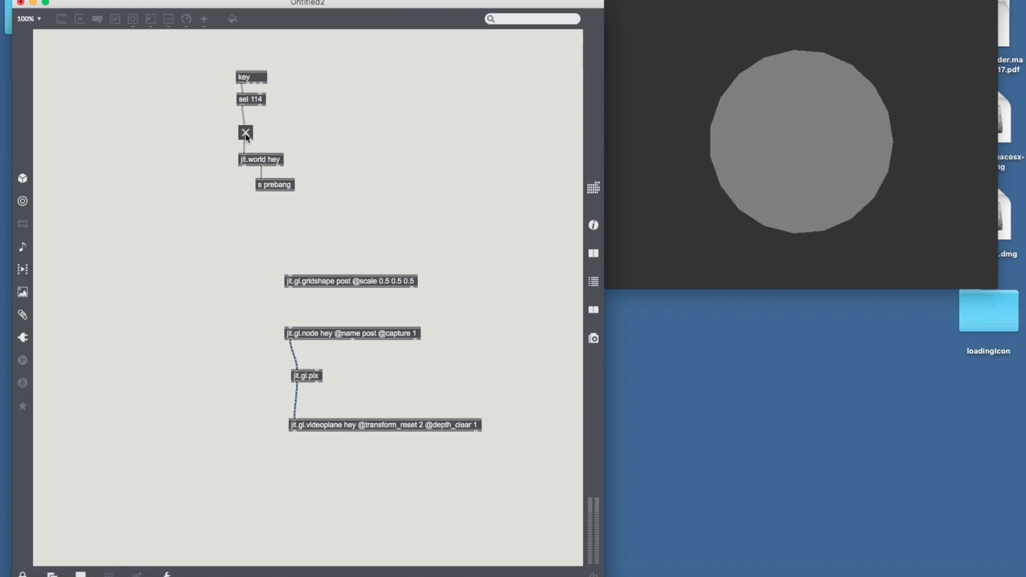
mouse_move(794, 163)
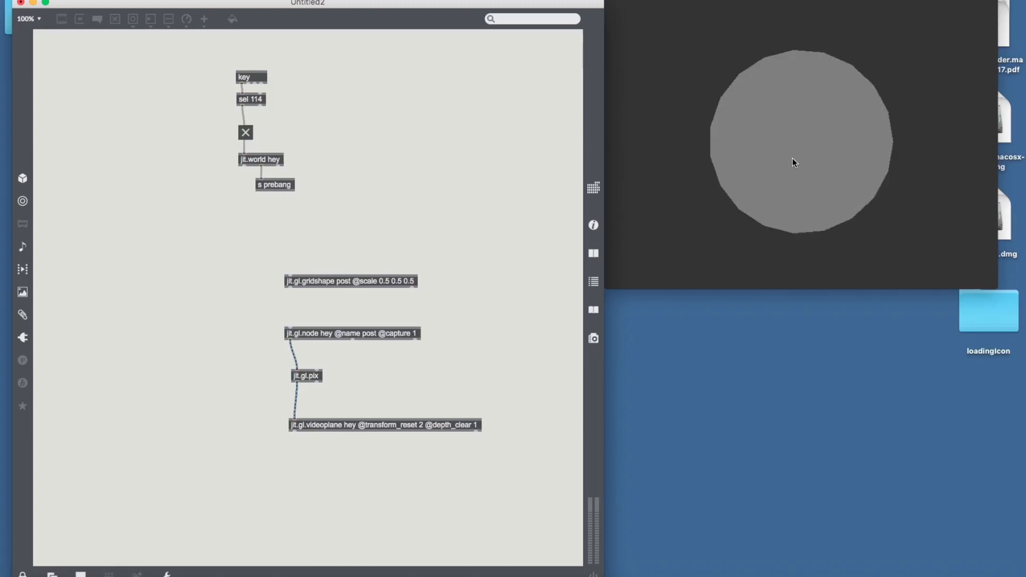
mouse_move(341, 159)
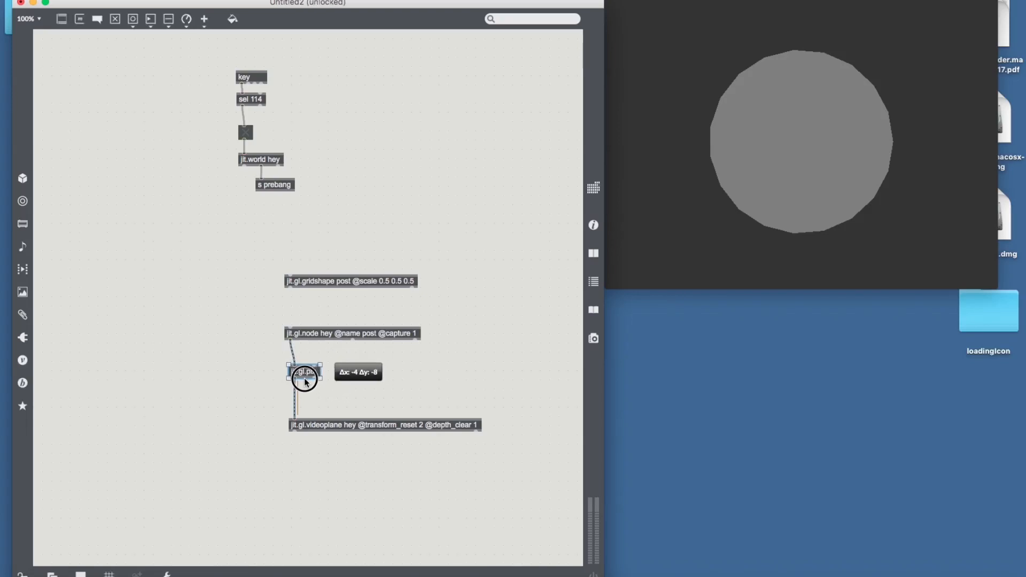
drag(305, 373, 302, 368)
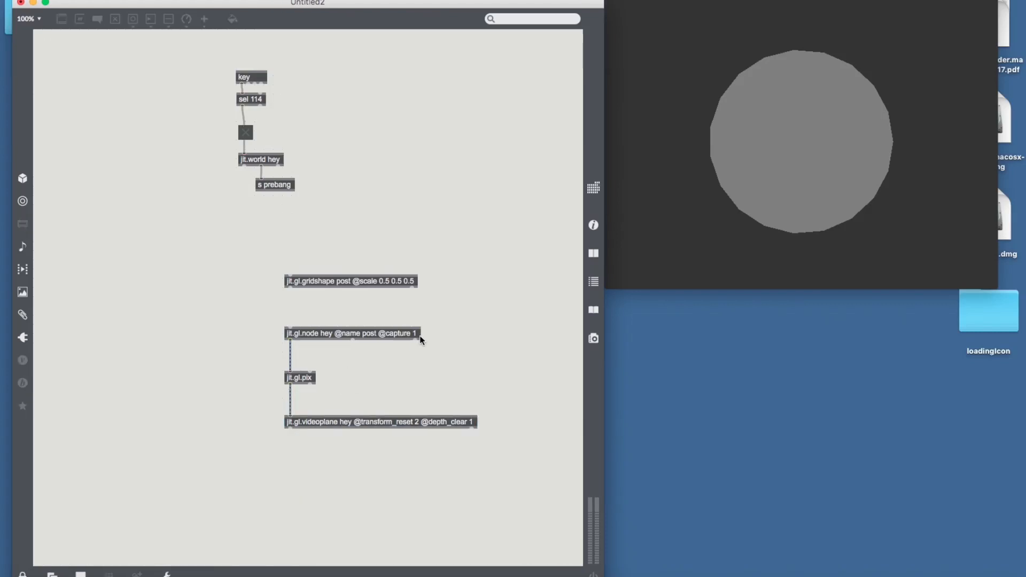
mouse_move(374, 374)
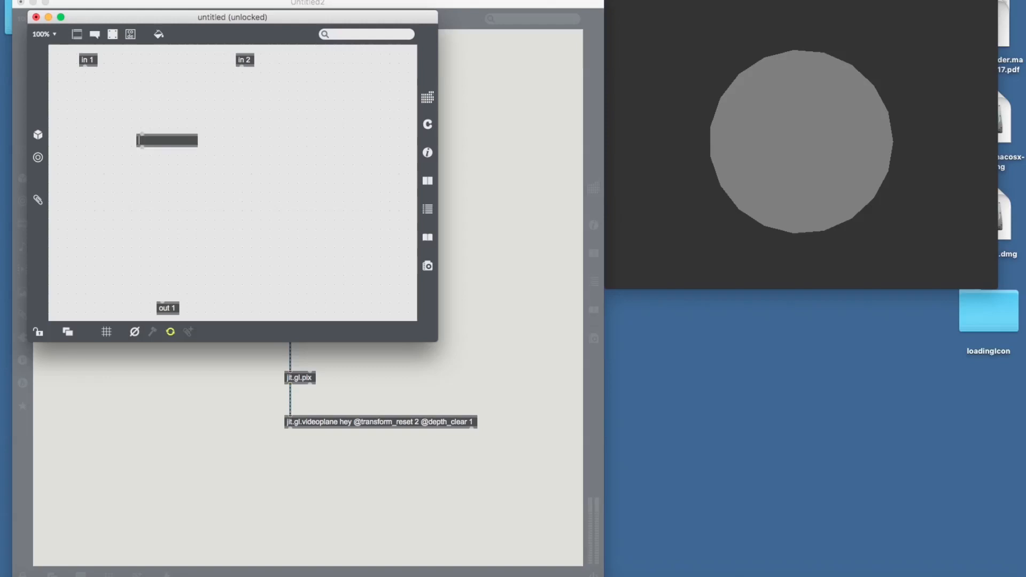
Add a sample operator in the jit.gl.pix patcher and move it up under in 1
text(sample)
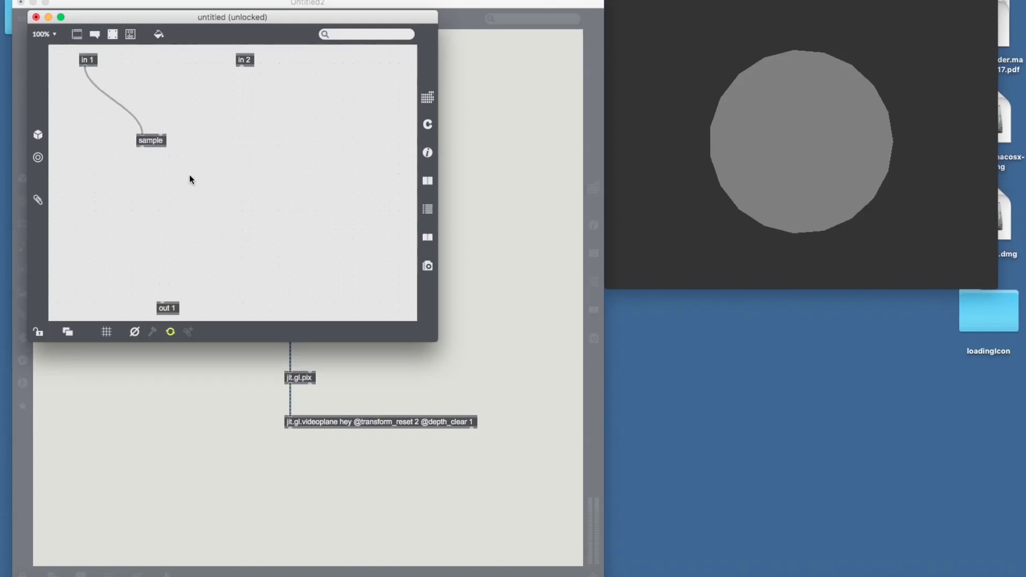
drag(151, 140, 91, 103)
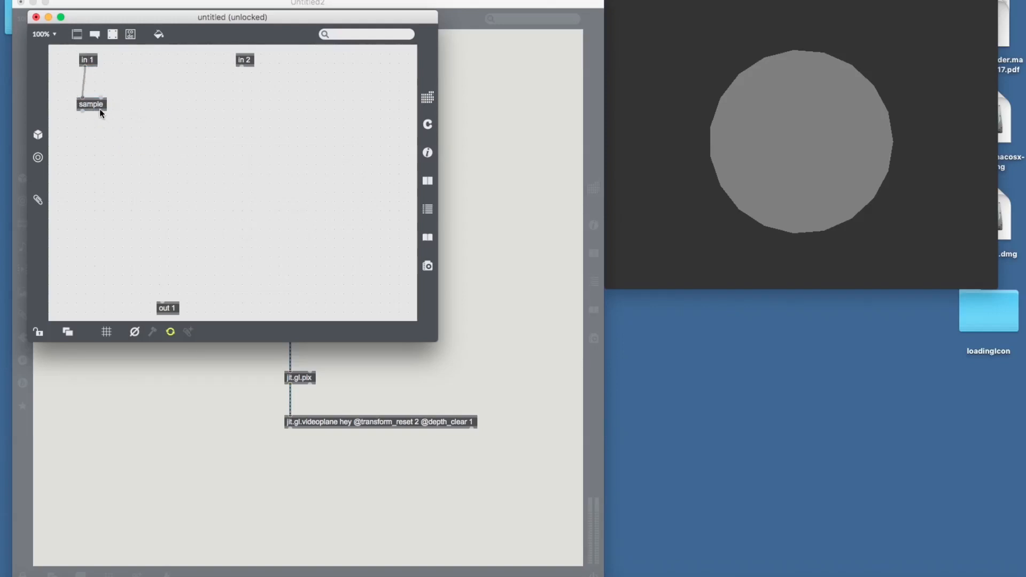
mouse_move(102, 98)
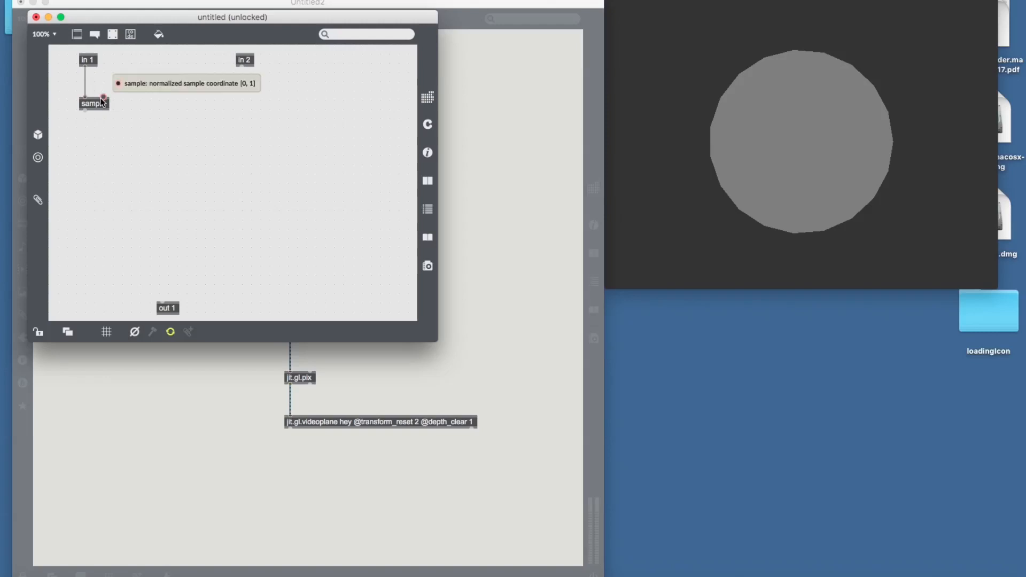
mouse_move(146, 121)
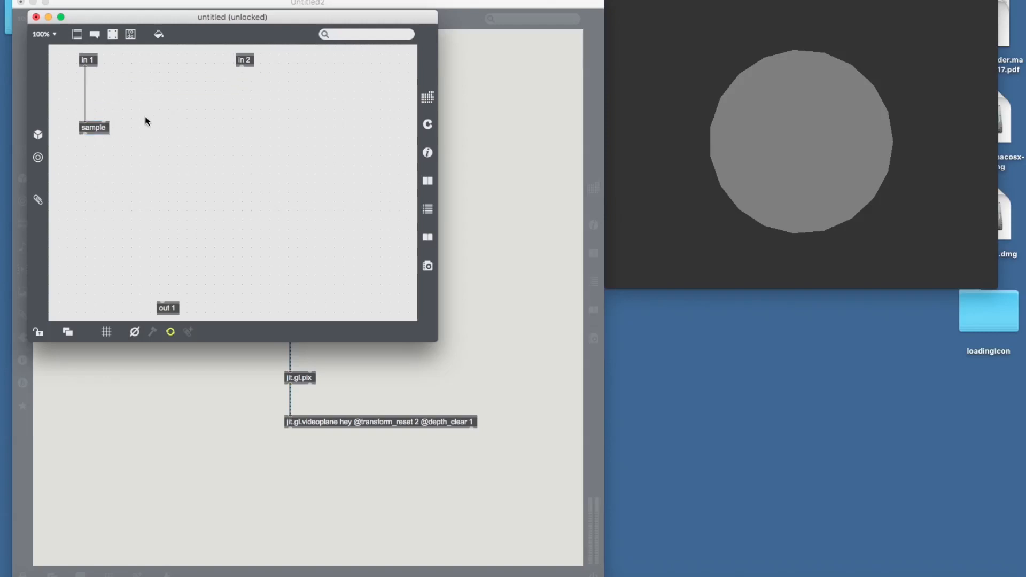
click(95, 127)
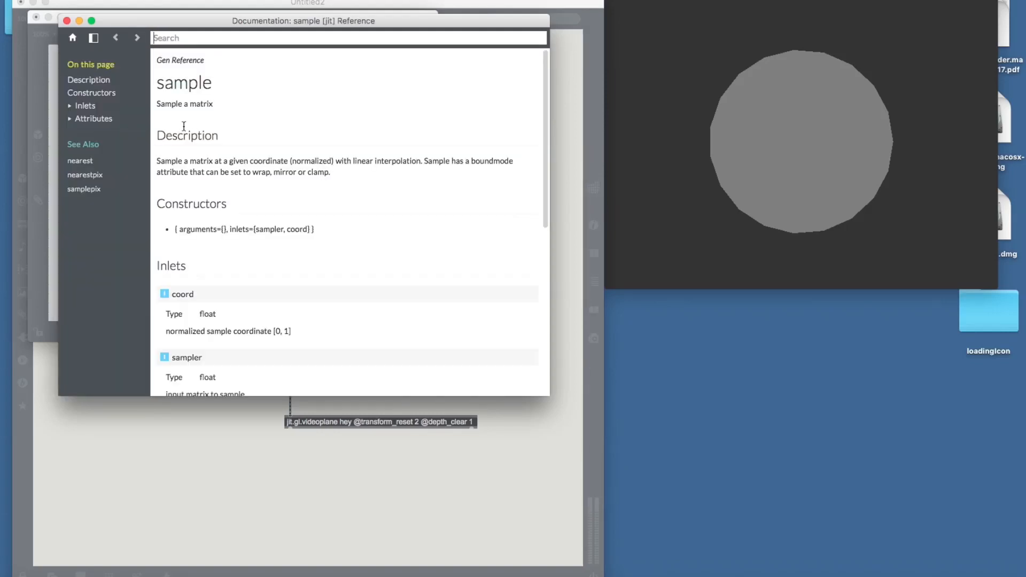
mouse_move(346, 164)
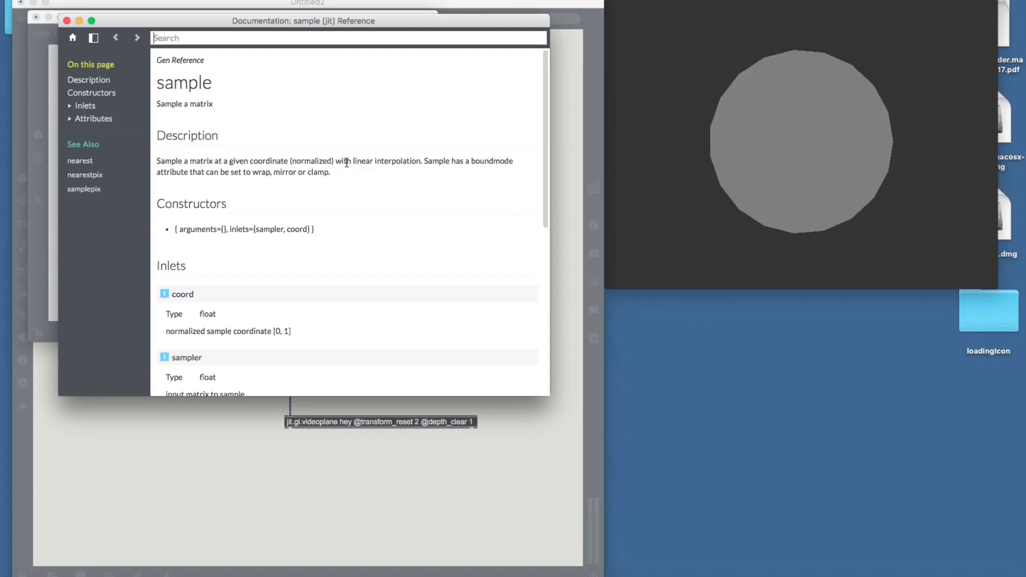
Close the sample reference, lower sample well below in 1, and add a norm operator
click(66, 20)
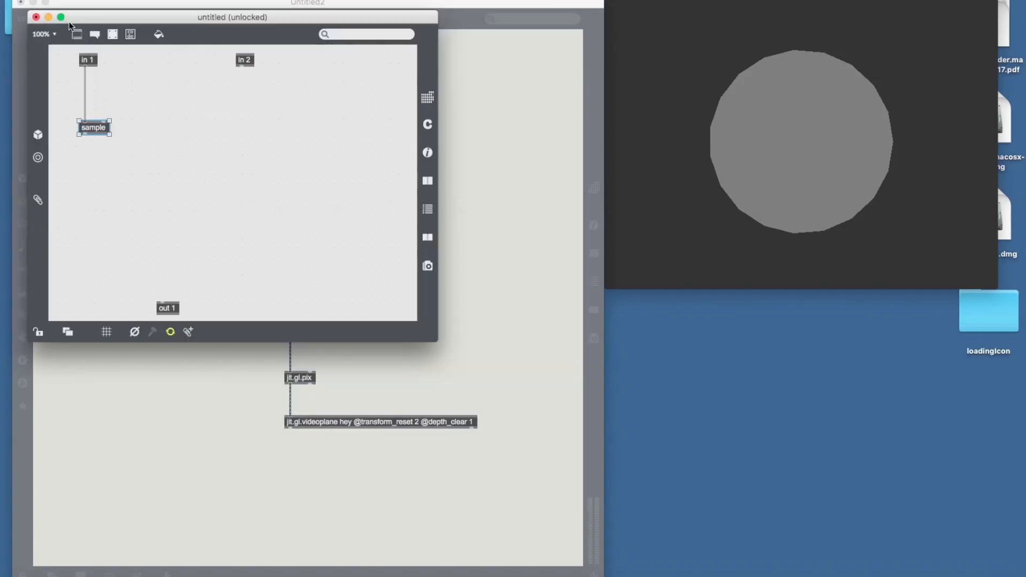
drag(94, 127, 94, 142)
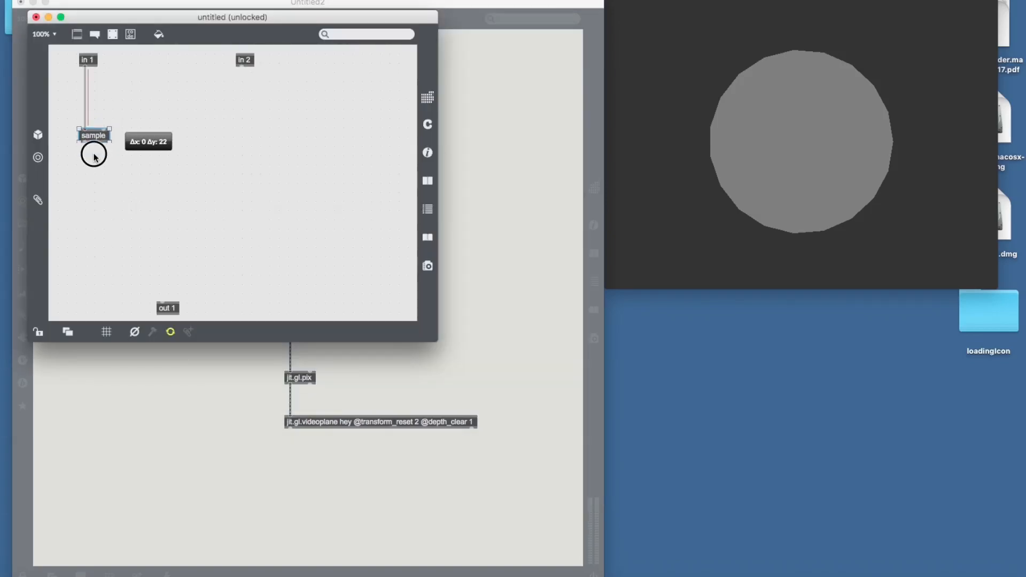
drag(93, 136, 93, 177)
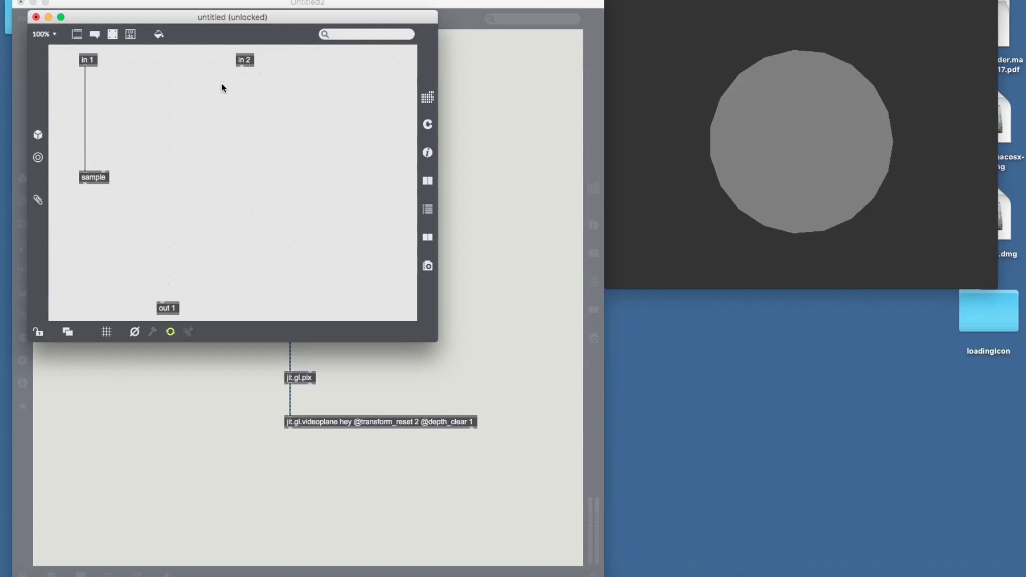
mouse_move(170, 103)
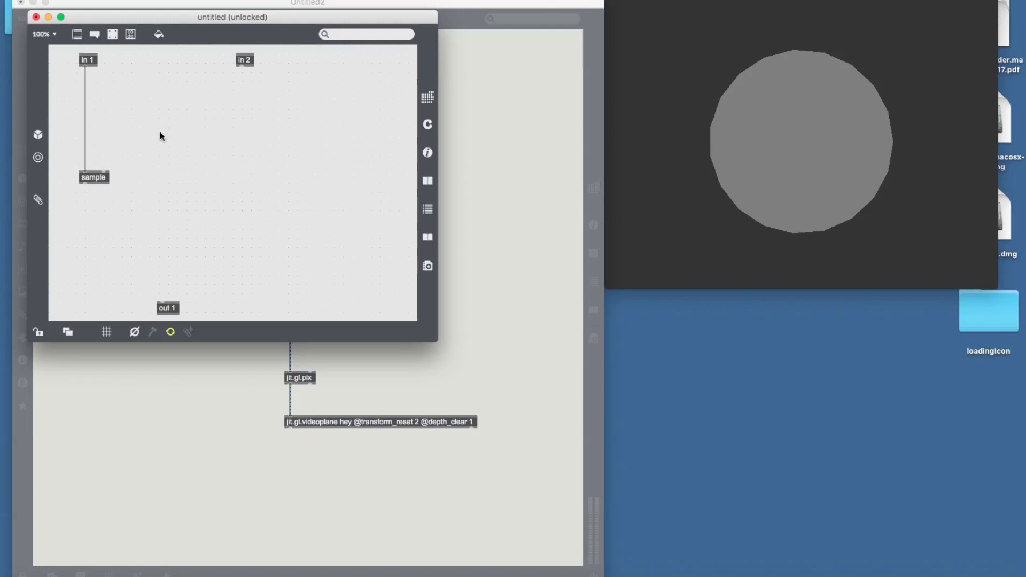
mouse_move(167, 132)
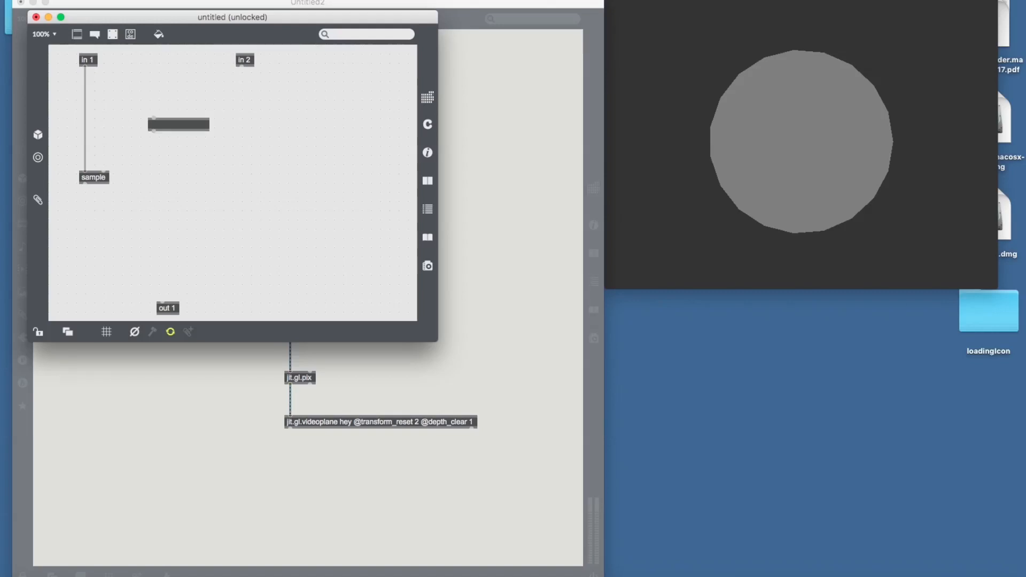
text(norm)
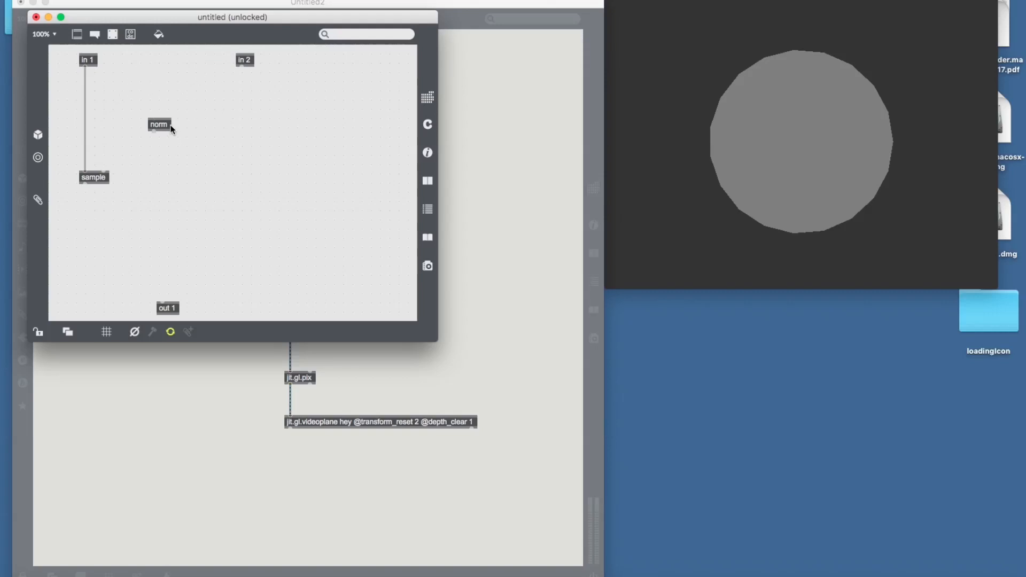
Connect norm into sample's second inlet and sample's output to out 1, placing norm above sample
drag(159, 124, 154, 91)
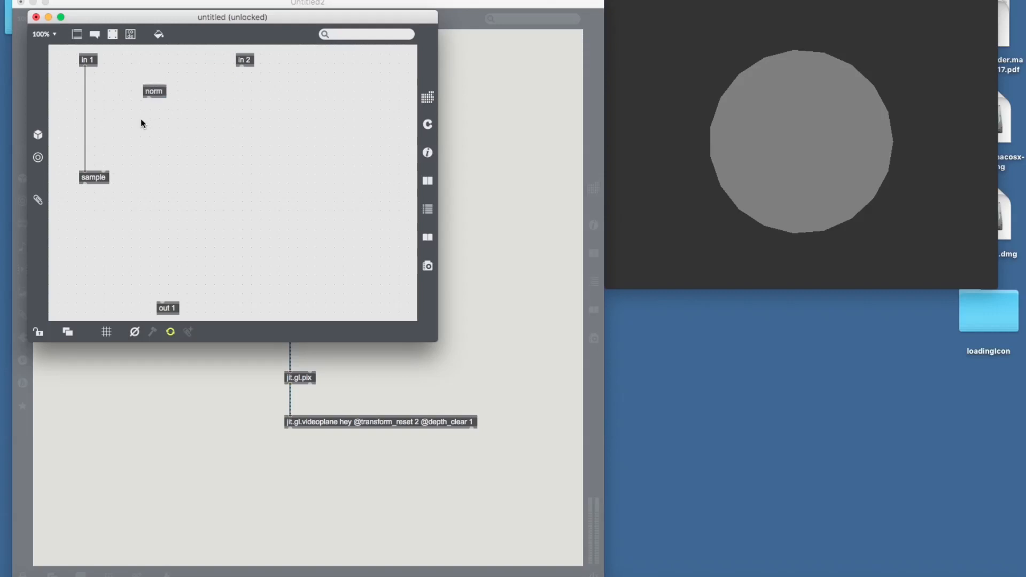
drag(142, 99, 105, 170)
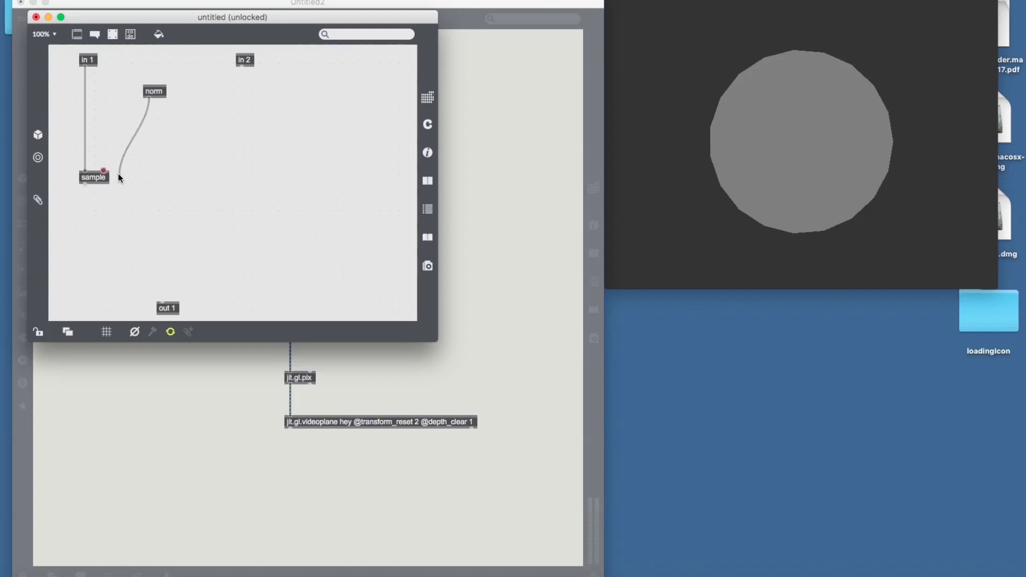
drag(154, 90, 115, 119)
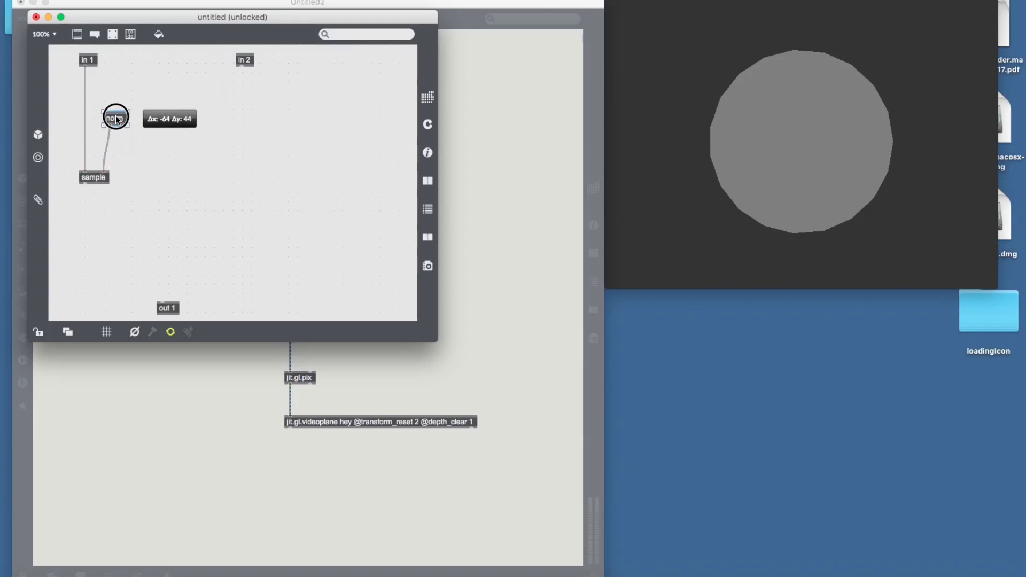
drag(115, 117, 108, 127)
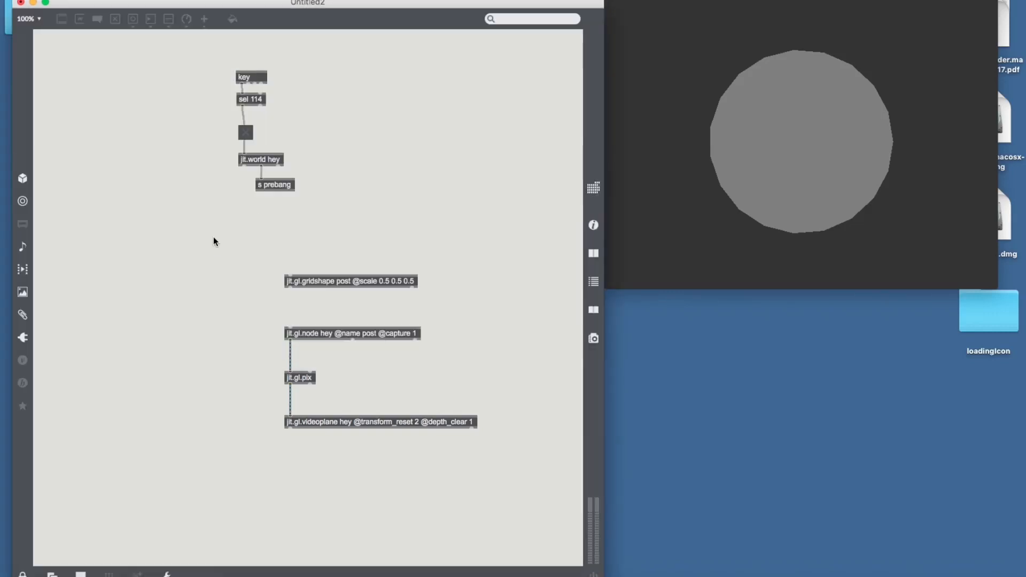
mouse_move(173, 258)
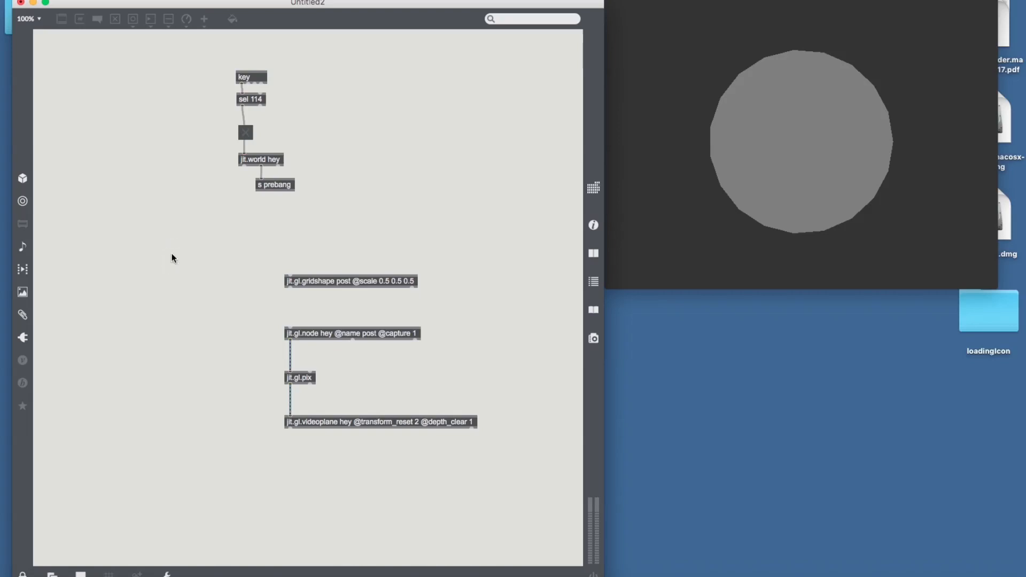
mouse_move(305, 377)
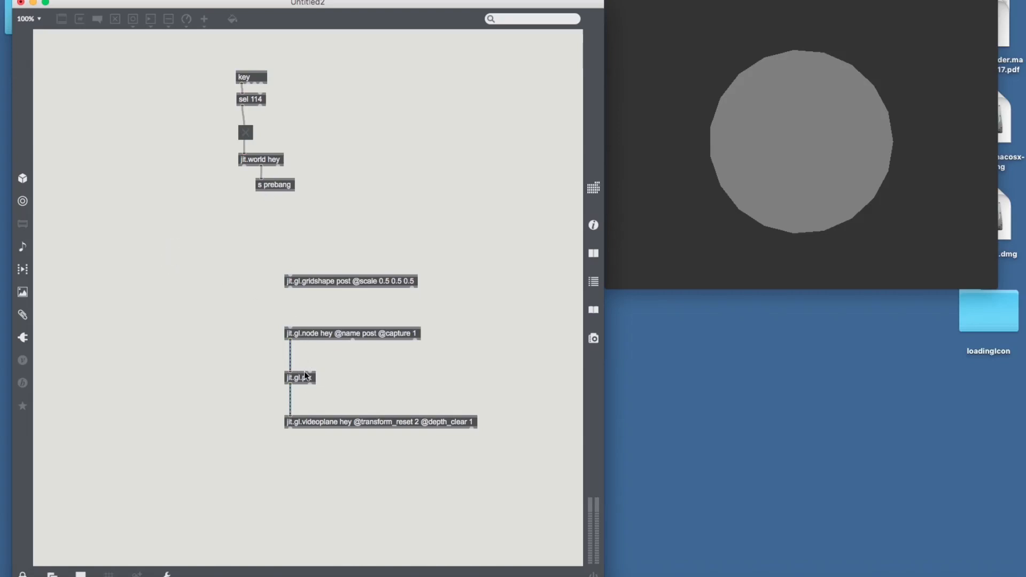
Reopen and unlock the jit.gl.pix shader patcher, moving norm off to the right
double_click(299, 377)
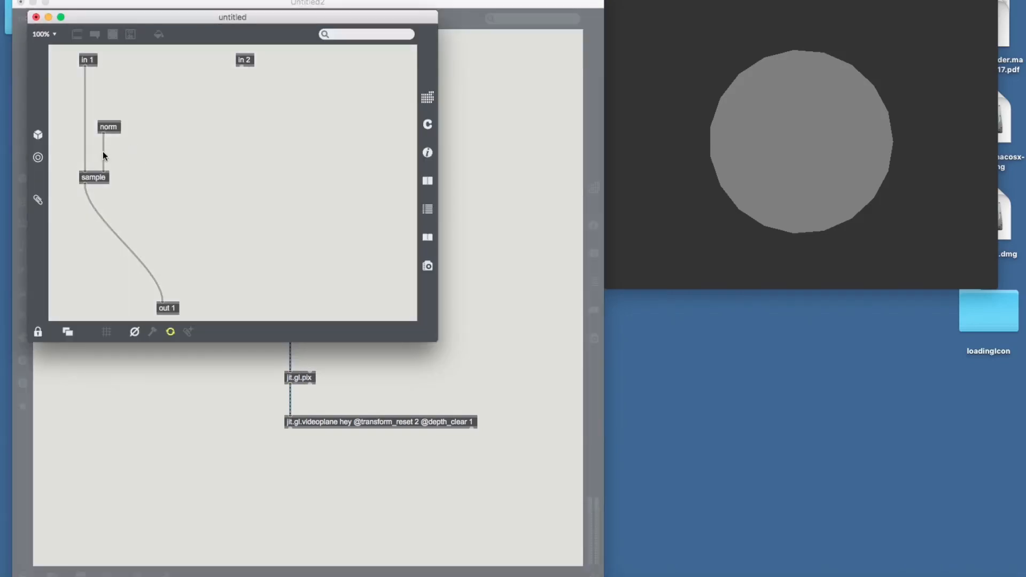
click(37, 331)
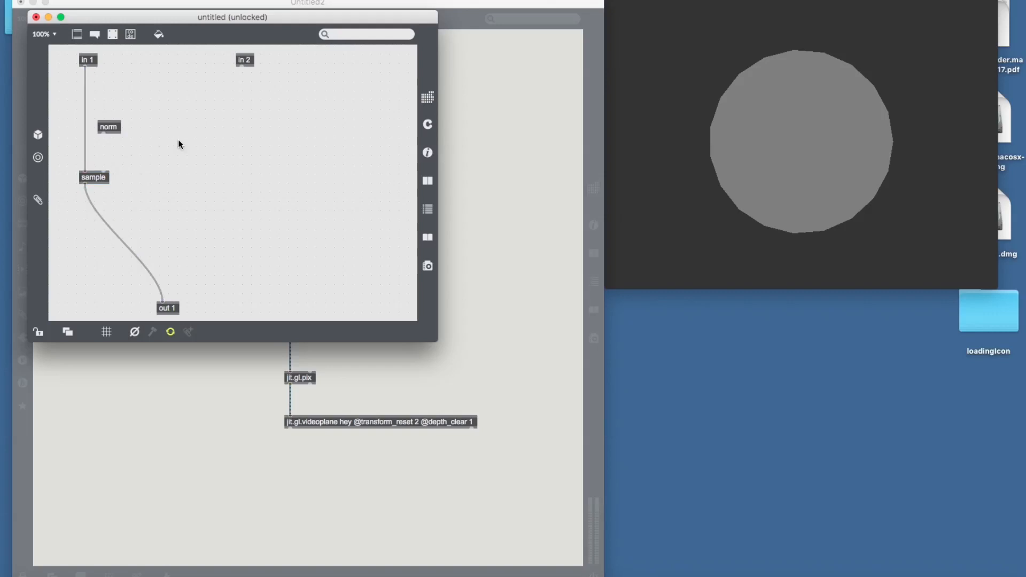
drag(109, 127, 339, 119)
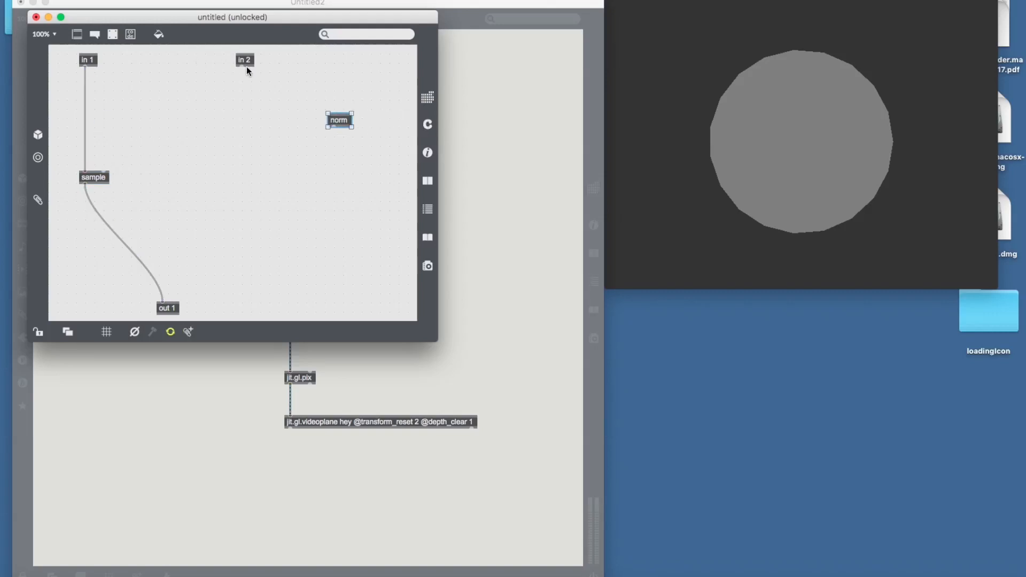
Try patching in 2 into sample's second inlet, then move norm back near sample
drag(244, 66, 101, 170)
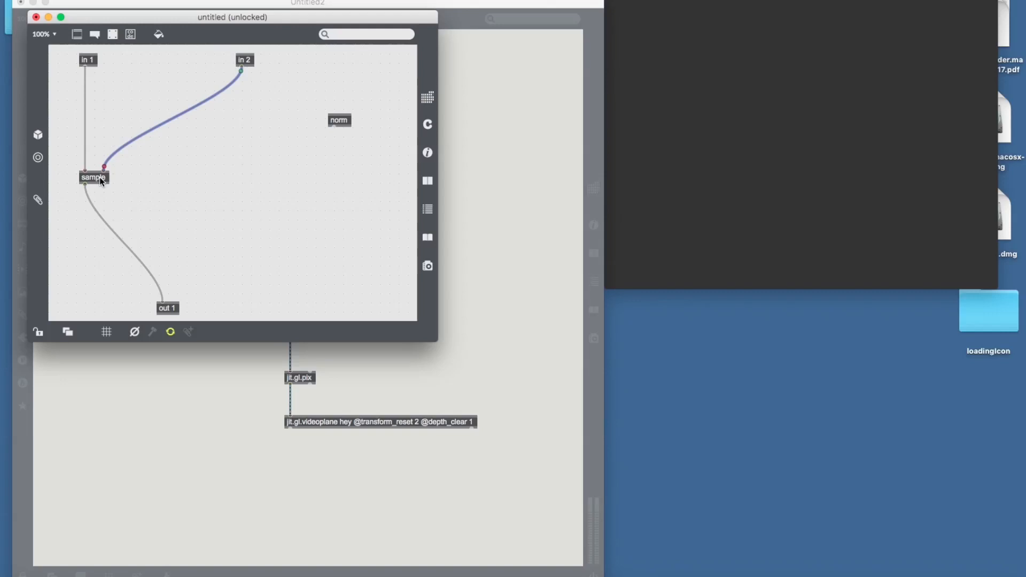
drag(339, 120, 186, 122)
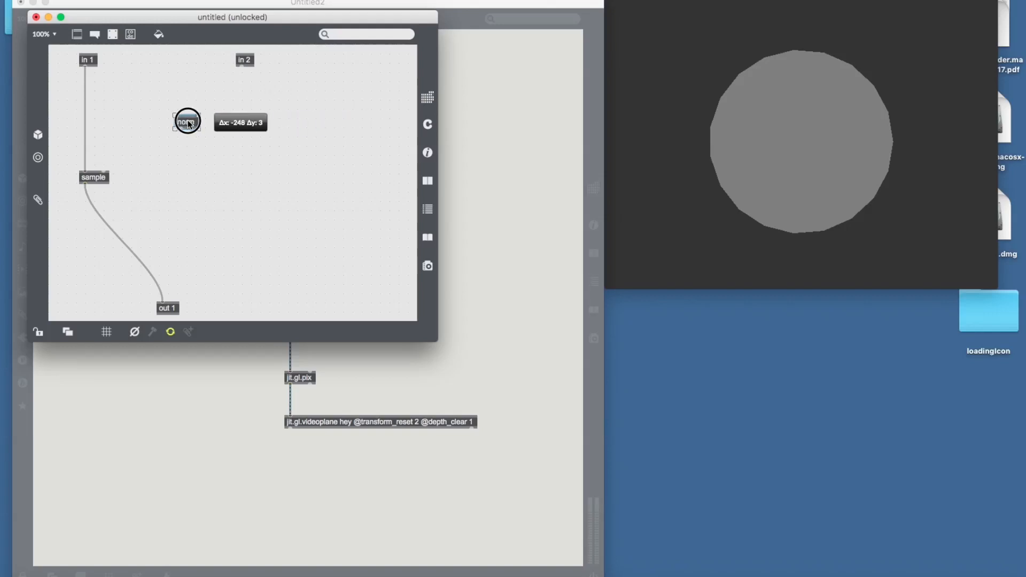
drag(186, 122, 150, 95)
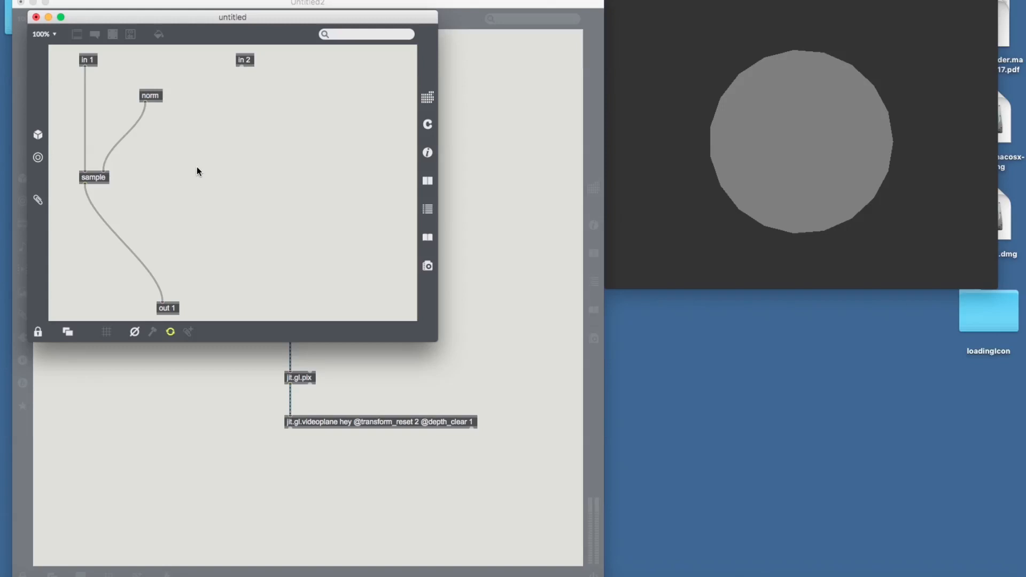
Add a + operator under norm and wire its outlet into the sample operator
click(37, 332)
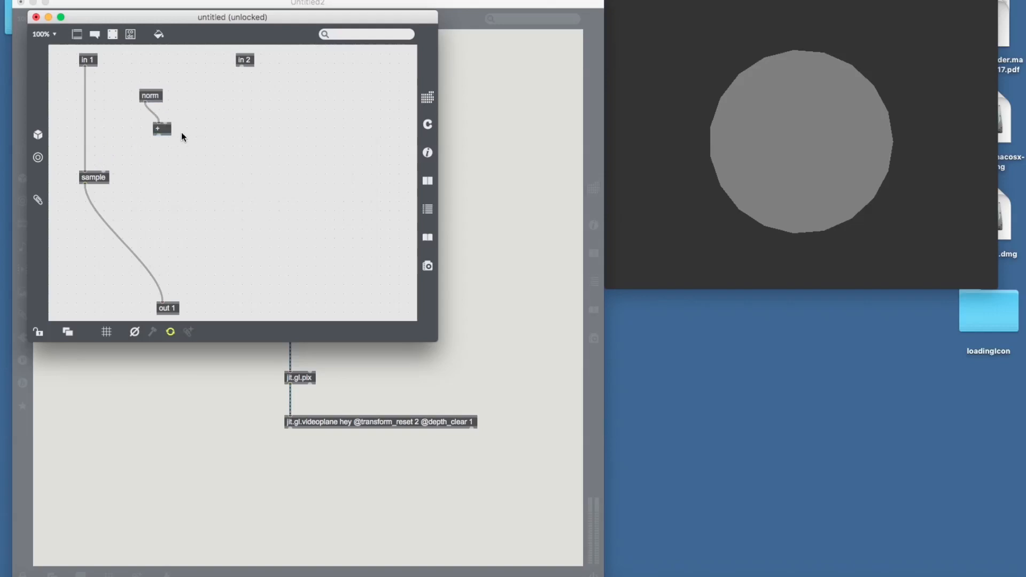
drag(160, 128, 148, 116)
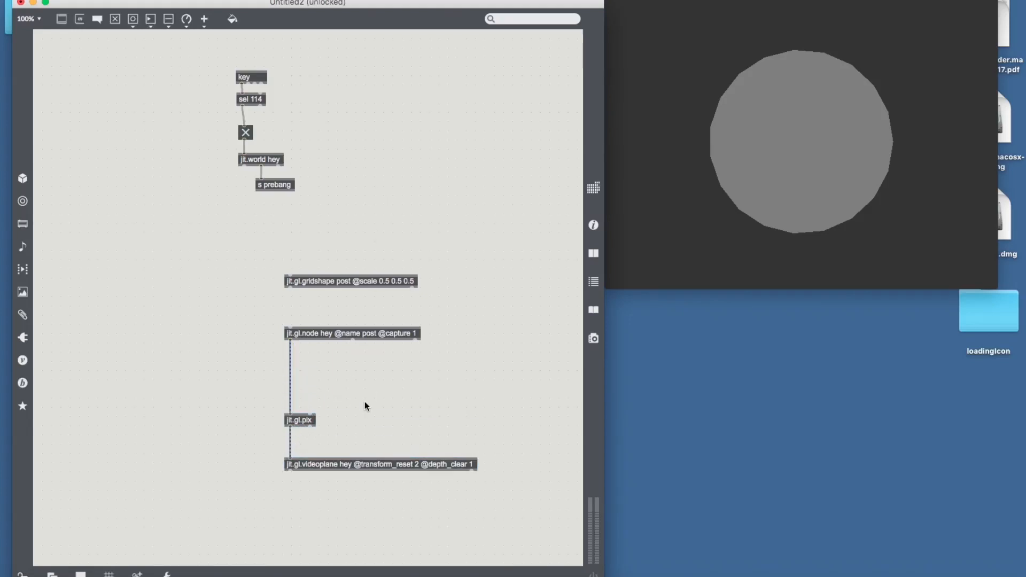
mouse_move(335, 389)
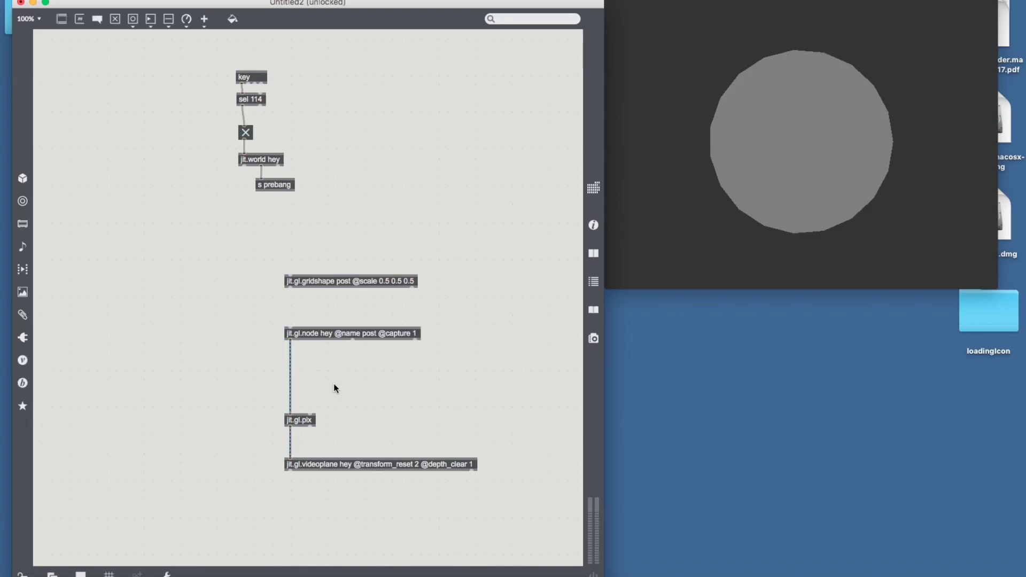
mouse_move(334, 385)
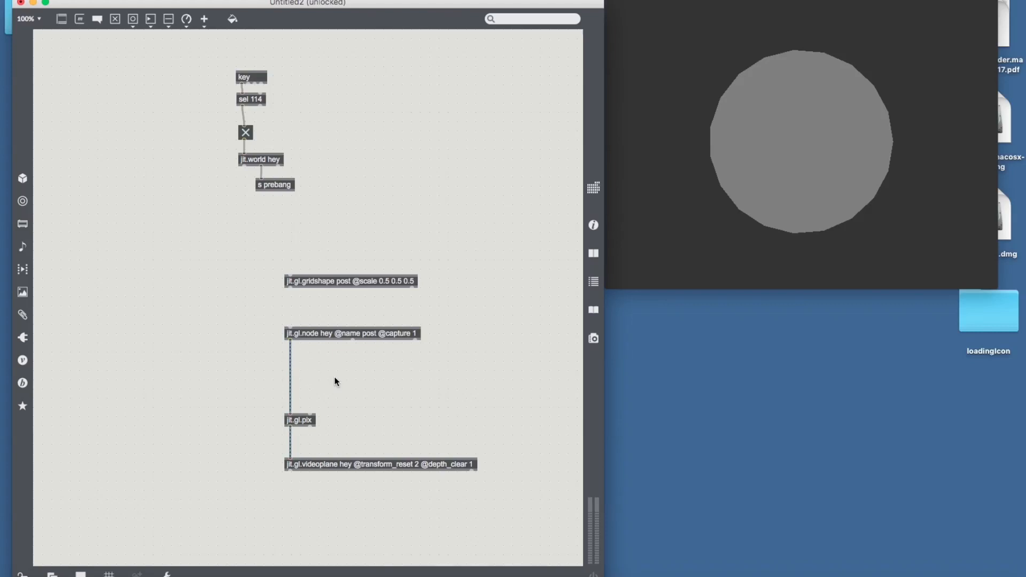
mouse_move(330, 376)
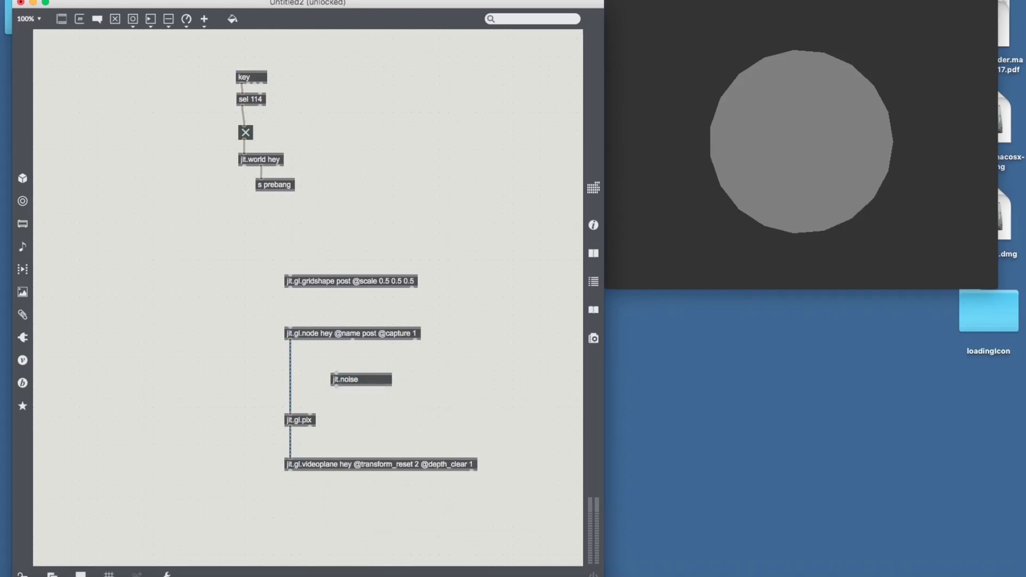
Create a jit.noise 1 float32 10 0 object and position it beside the shader chain
text(1 float32)
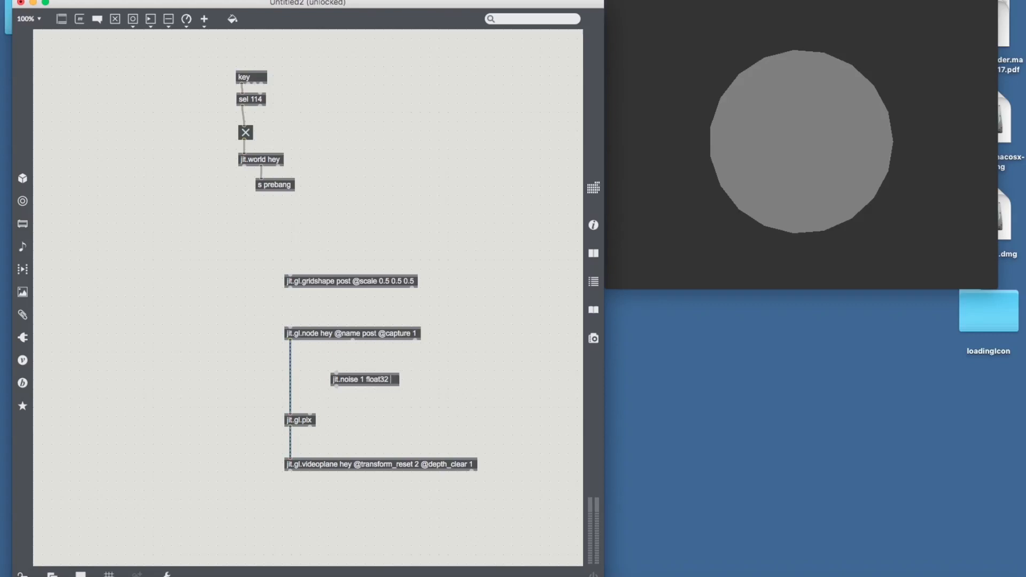
text(10 0)
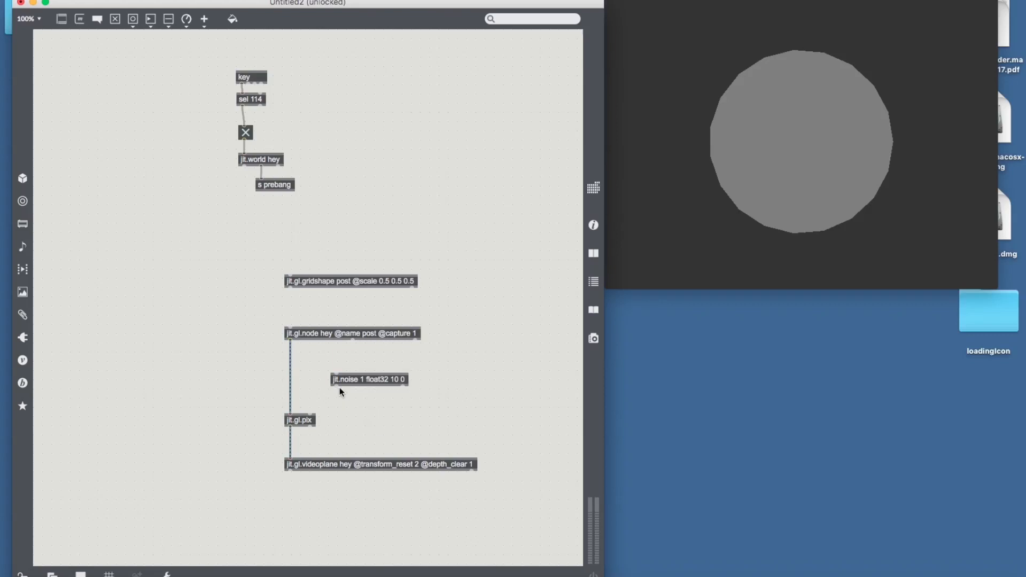
drag(333, 387, 295, 414)
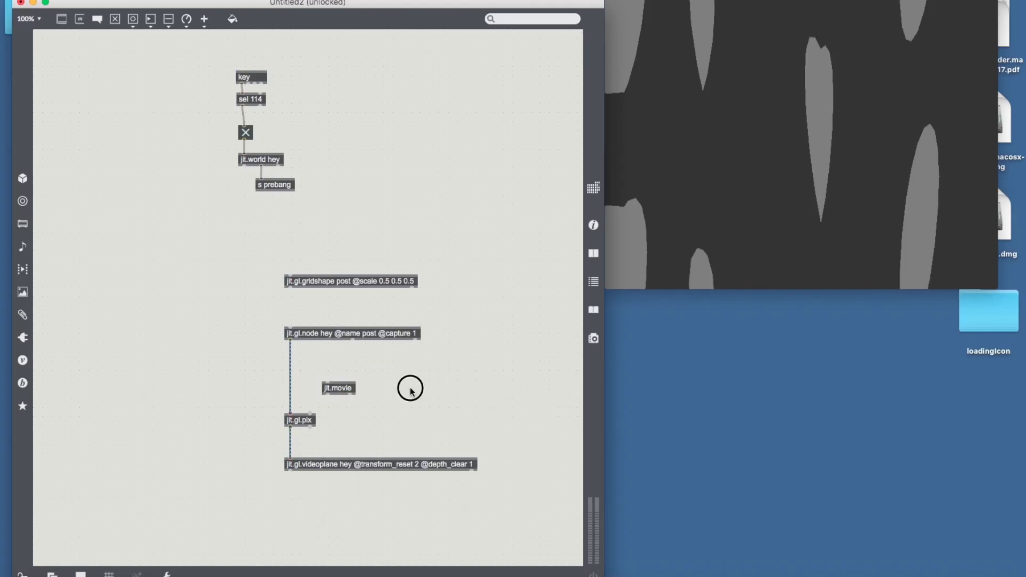
mouse_move(398, 383)
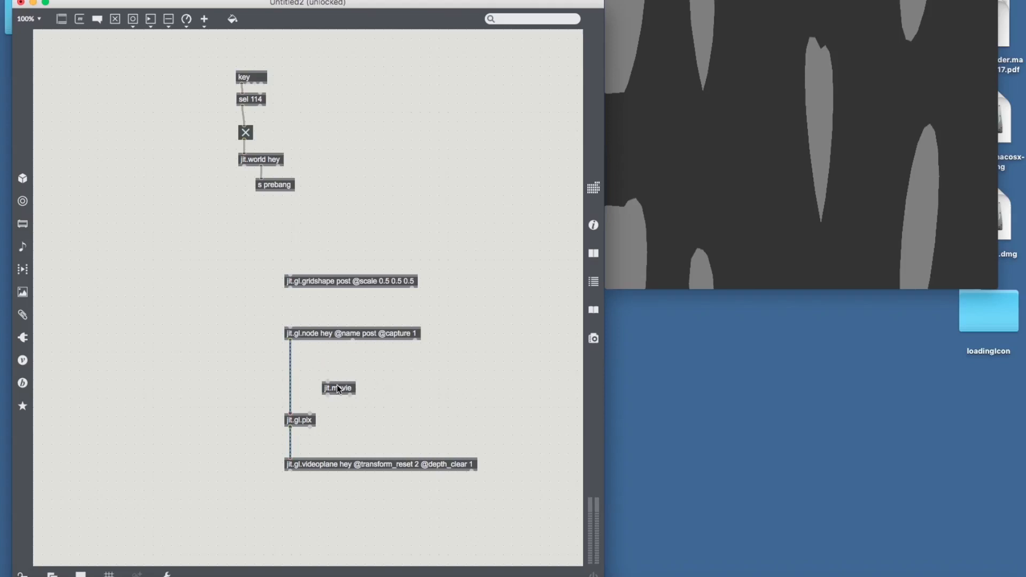
From the jit.movie help's query examples, copy the t gettime b trigger for the patch
click(337, 386)
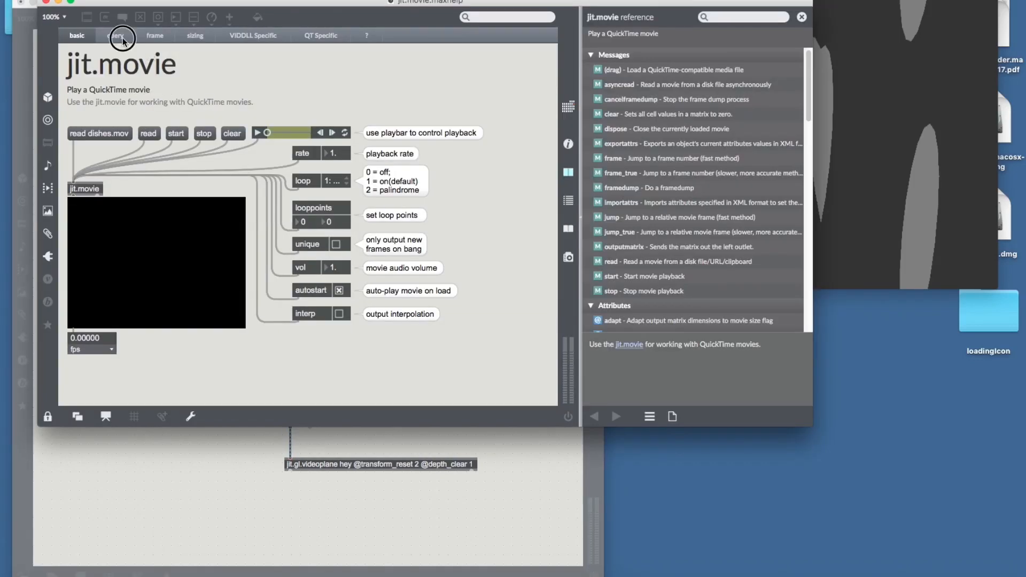
click(115, 35)
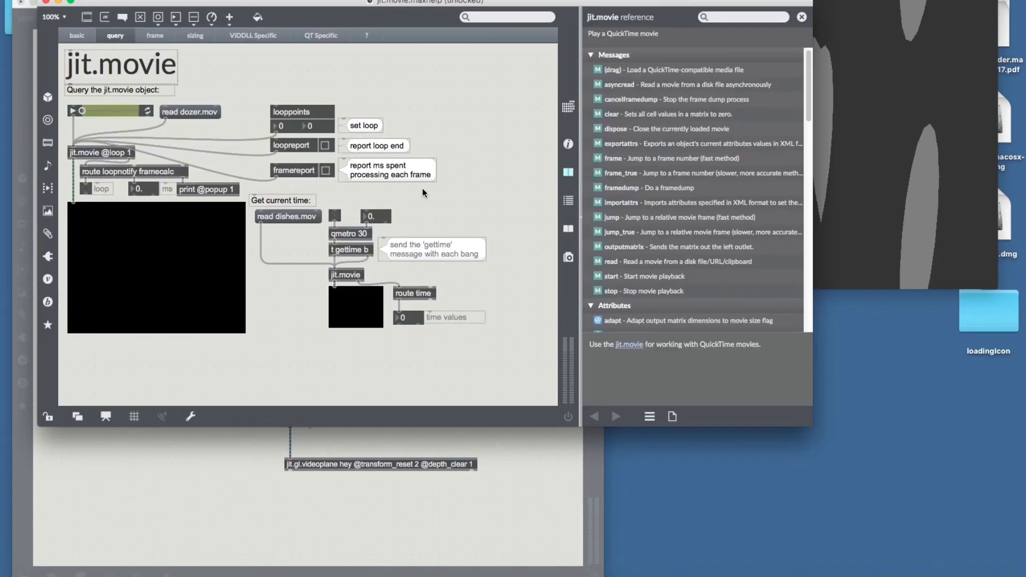
click(348, 249)
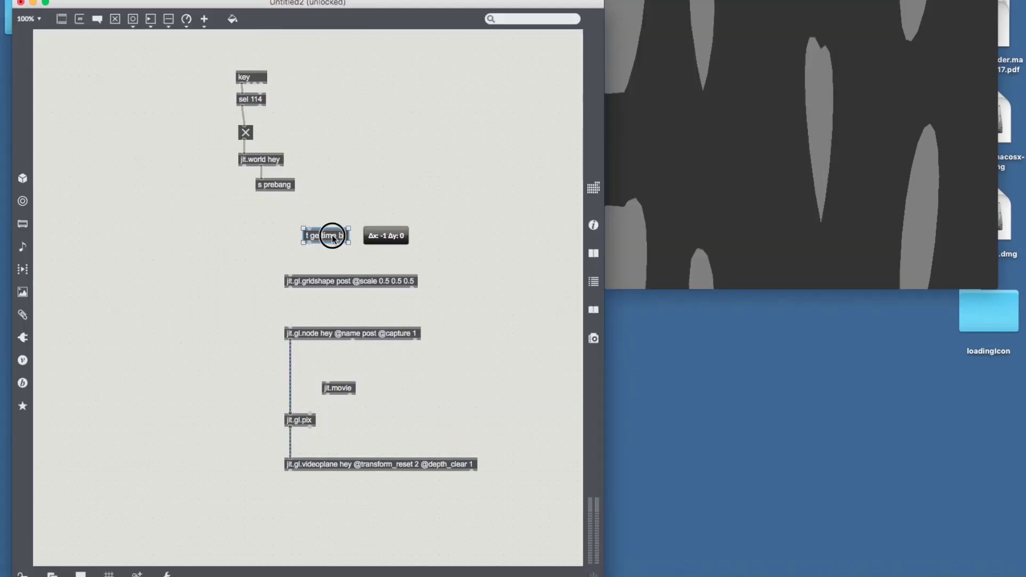
Position t gettime b just above jit.movie and wire it into the movie player
drag(325, 235, 340, 368)
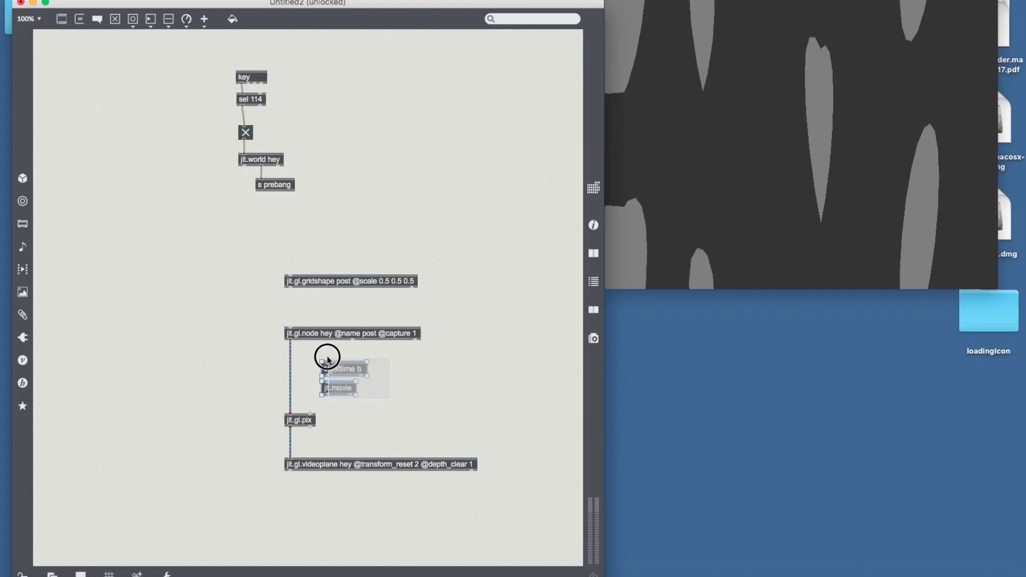
drag(327, 357, 357, 385)
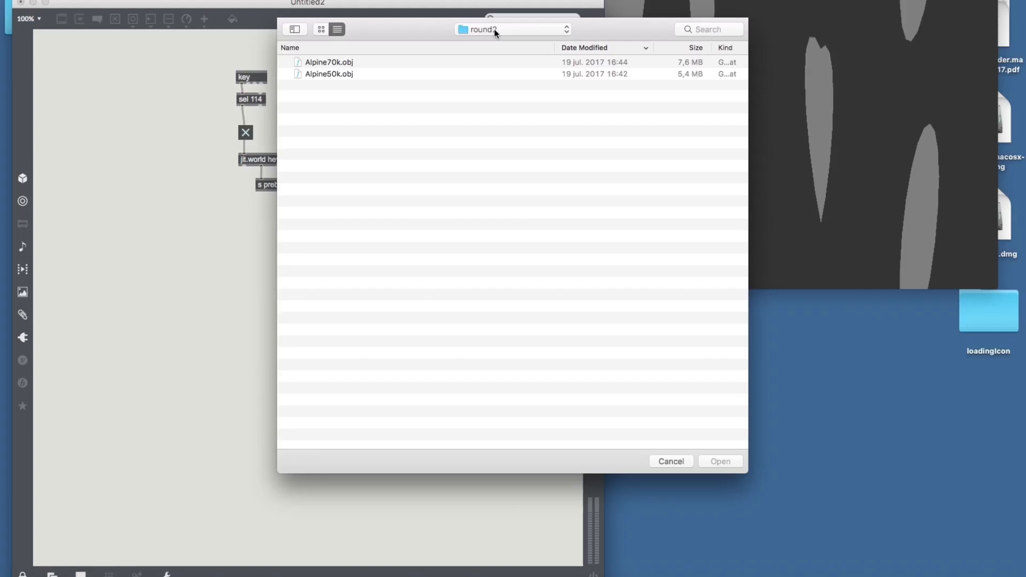
Browse from the home folder into Movies and load glitch.mp4 into jit.movie
click(511, 30)
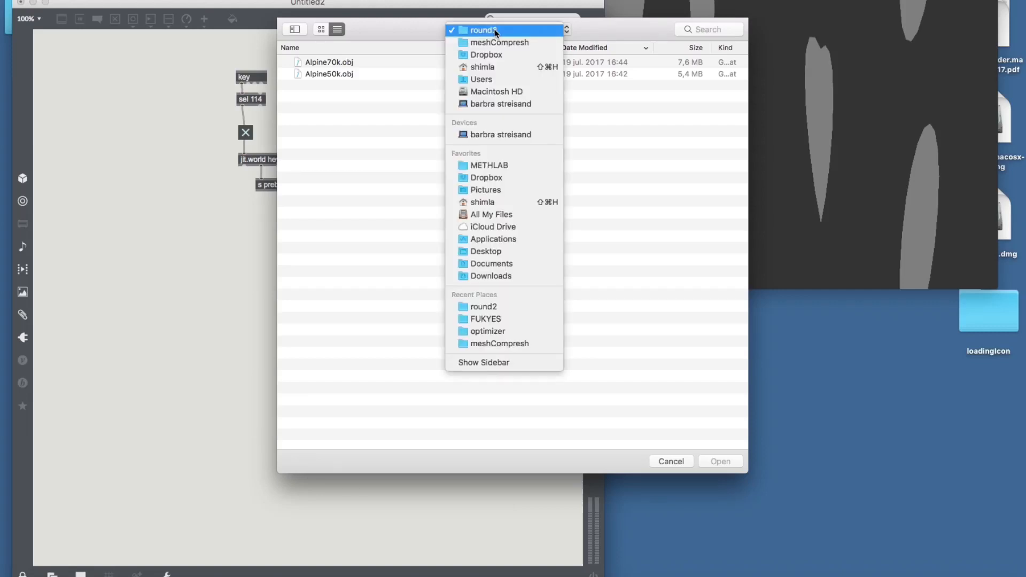
mouse_move(491, 215)
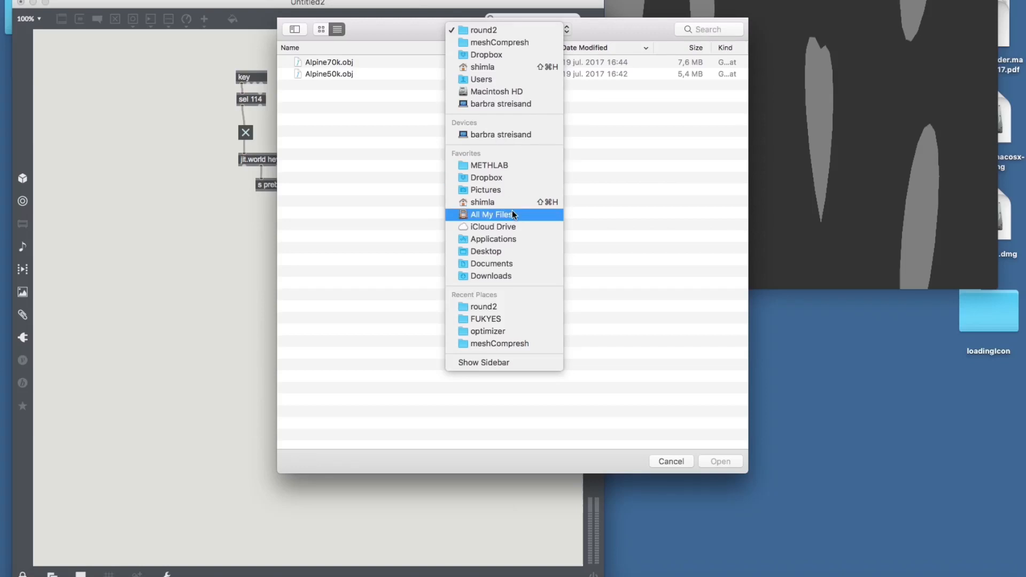
mouse_move(495, 72)
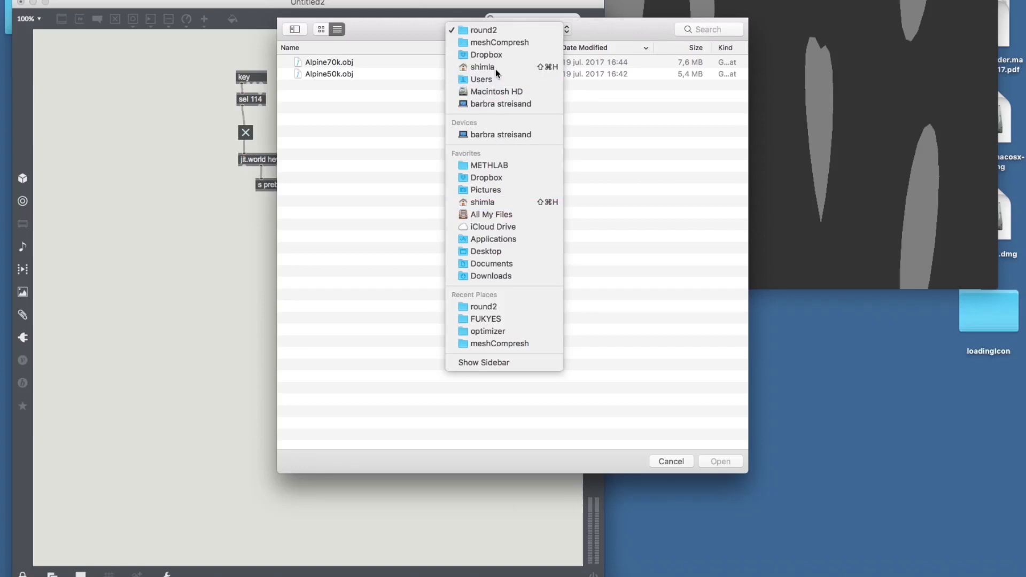
click(482, 66)
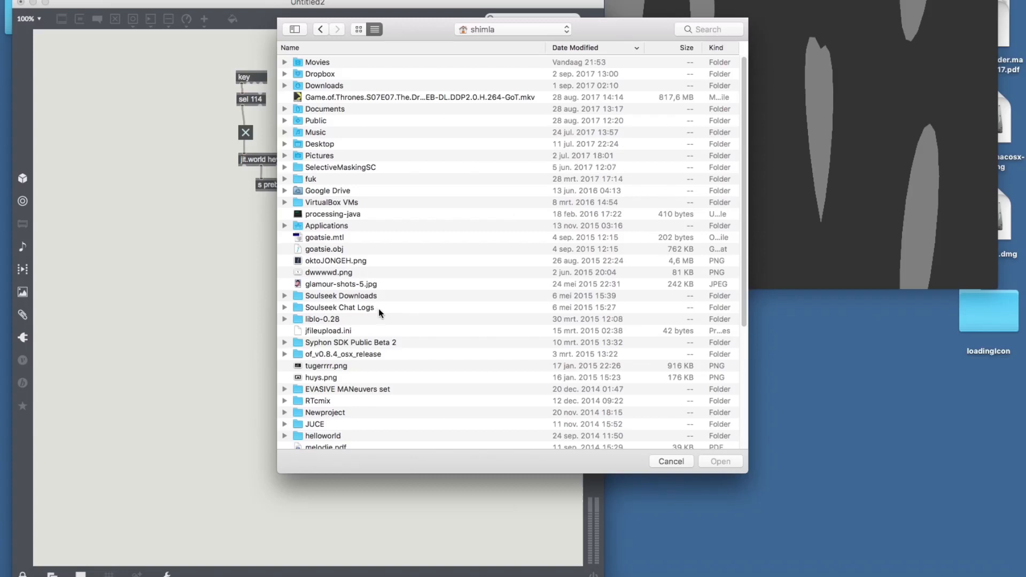
scroll(down, 3)
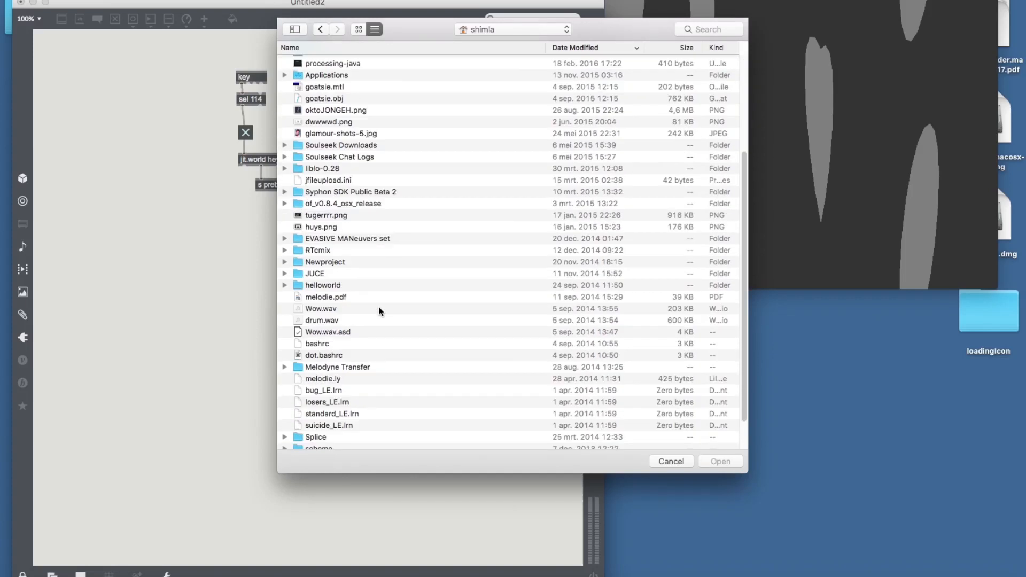
scroll(down, 3)
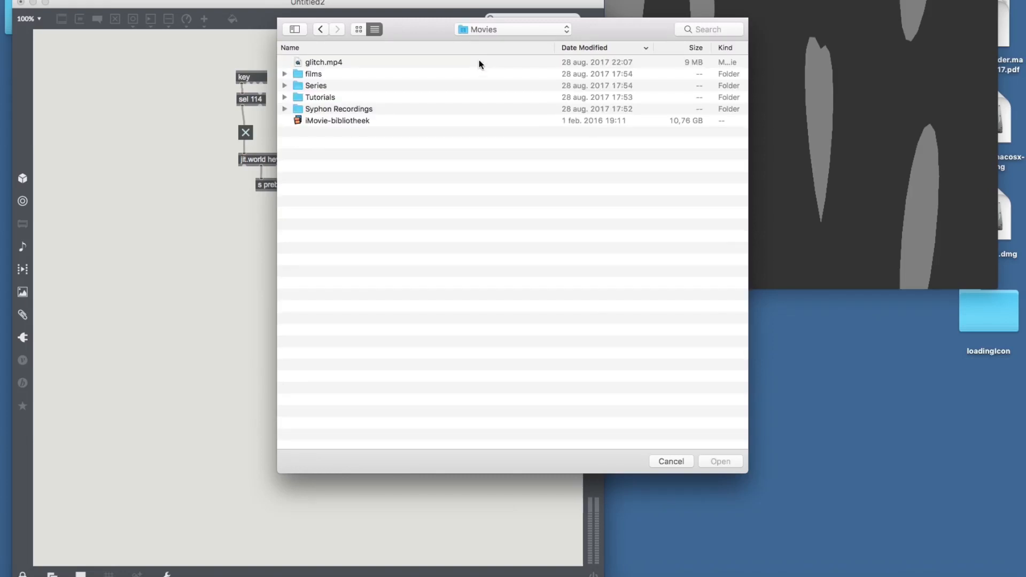
click(324, 62)
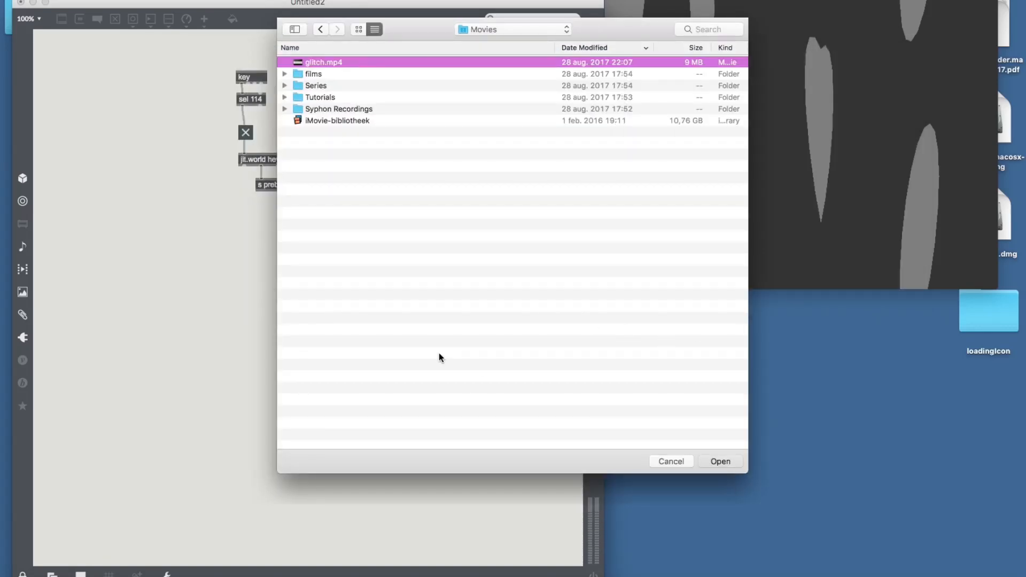
click(720, 461)
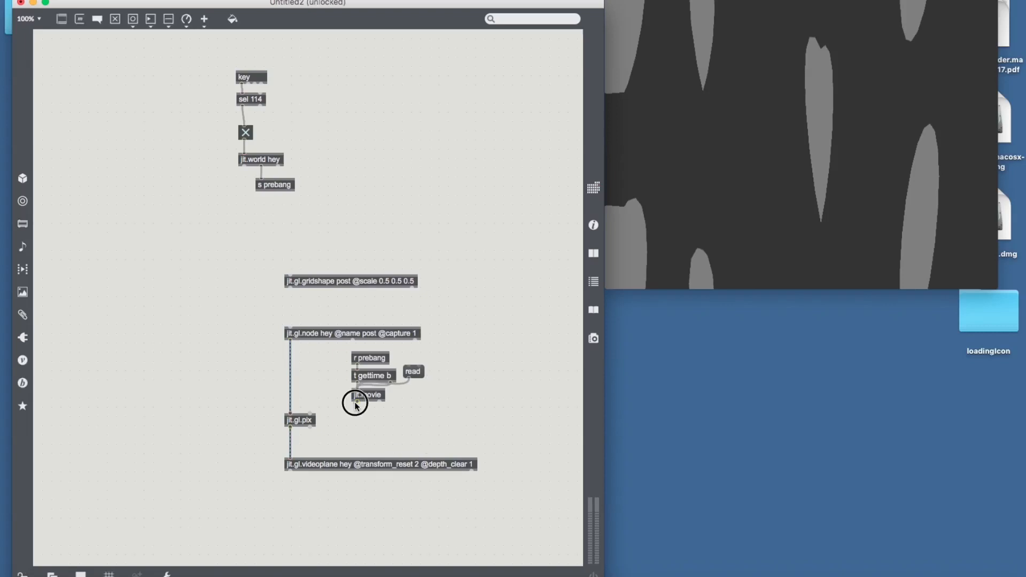
Patch jit.movie's outlet into jit.gl.pix's right inlet so the glitch frames drive displacement
drag(354, 403, 302, 412)
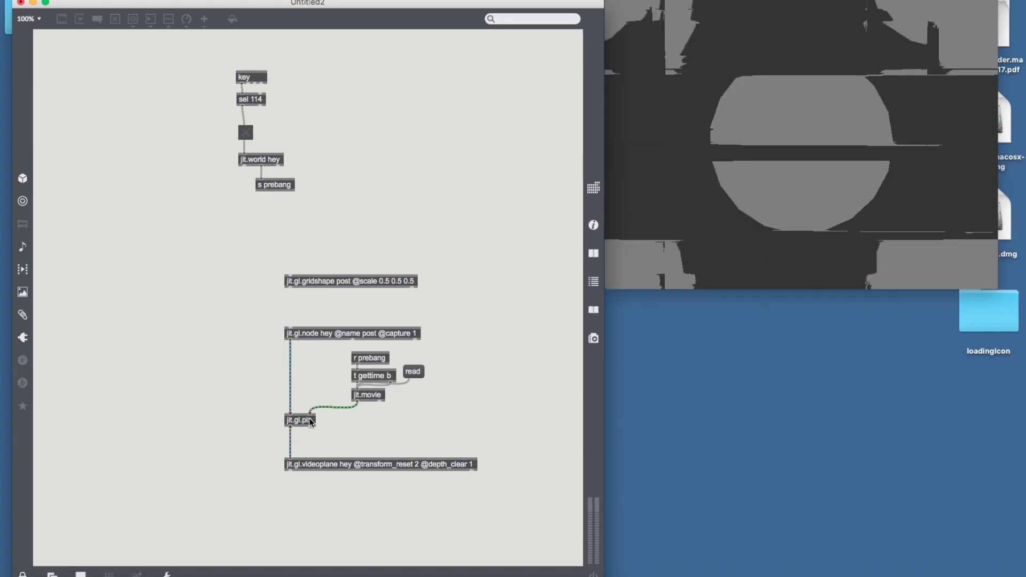
Inside jit.gl.pix, scale in 2 by a * amp fed from a param amp object
double_click(300, 419)
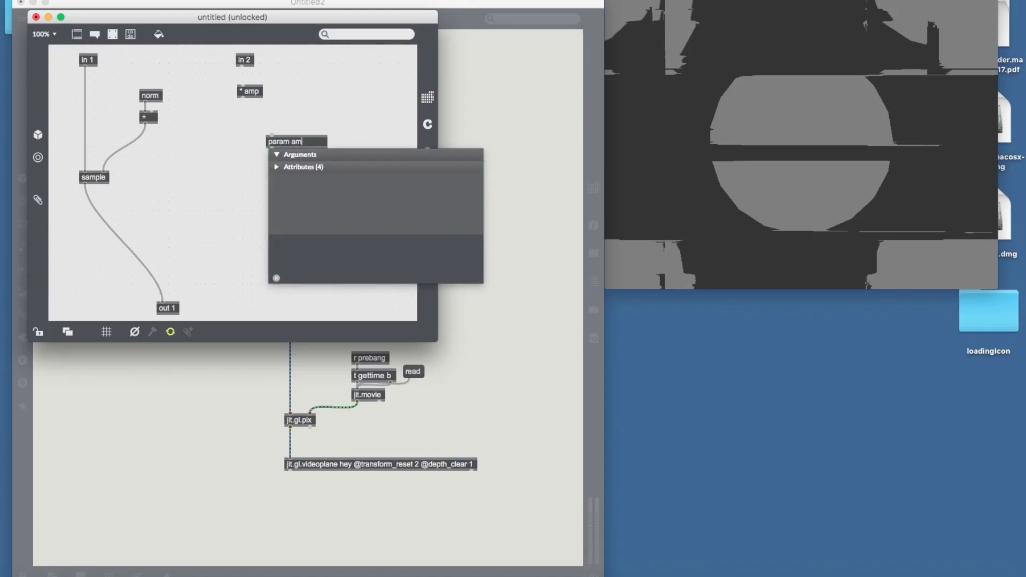
text(p)
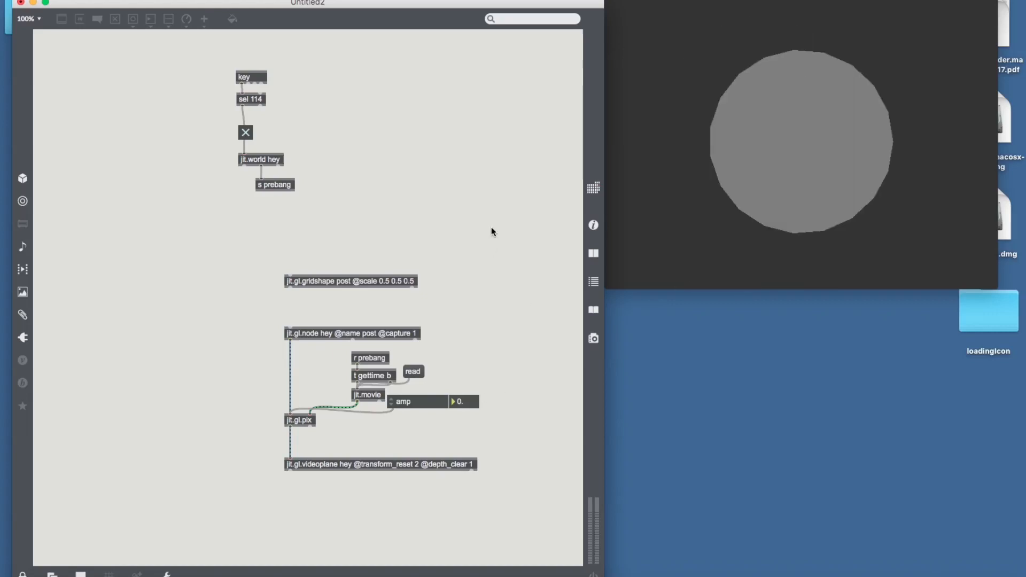
mouse_move(504, 215)
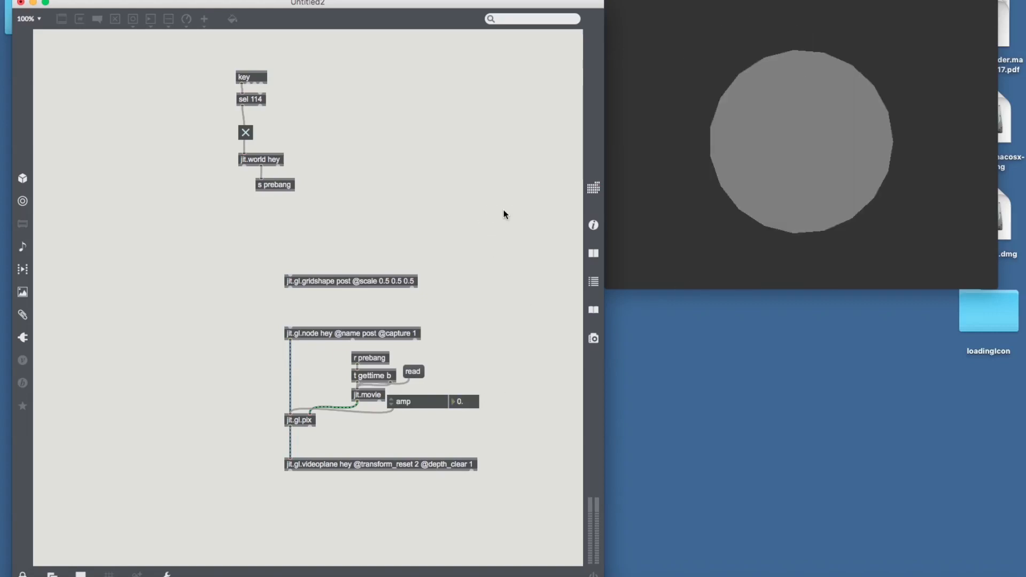